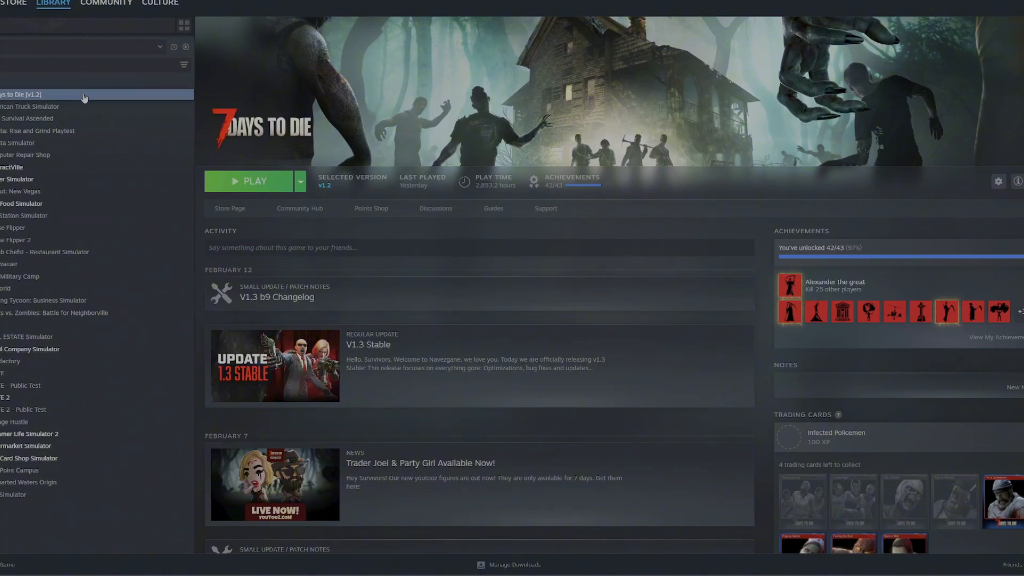
Step: Browse the local installation files of 7 Days to Die from the Steam library
{"action": "right_click", "coordinate": [21, 93]}
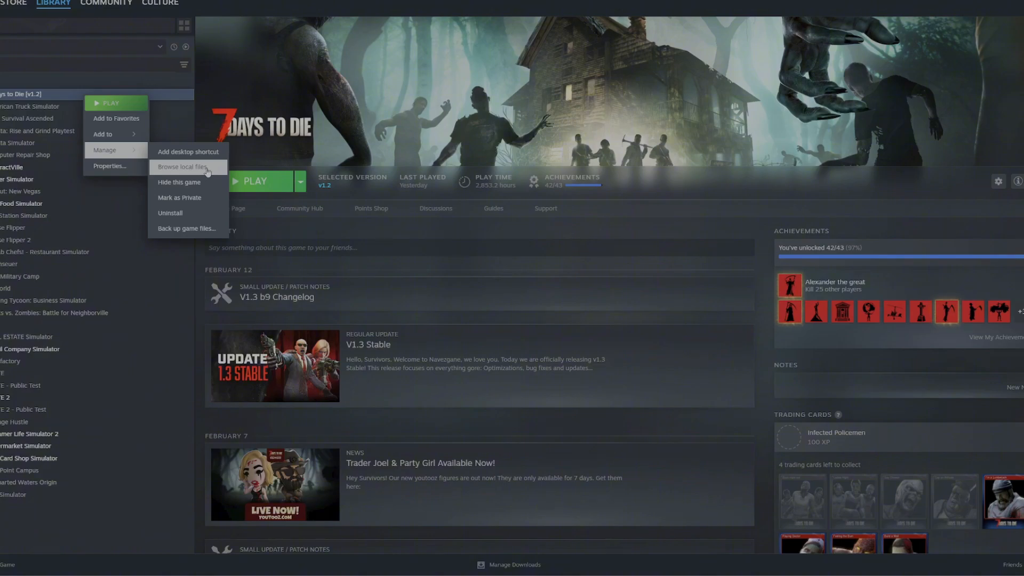
{"action": "left_click", "coordinate": [186, 167]}
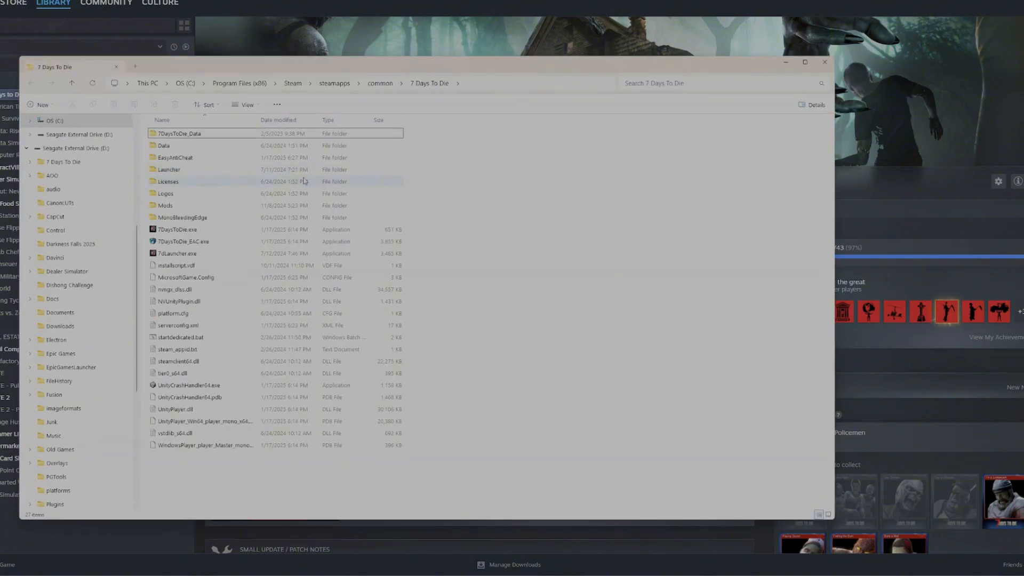
{"action": "left_click", "coordinate": [456, 185]}
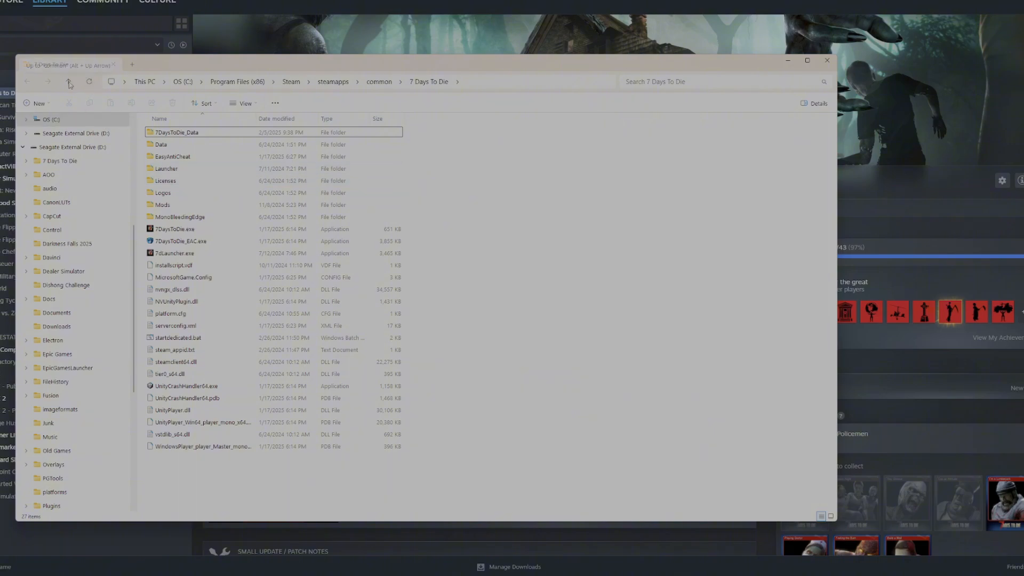
Step: Go up to Steam's common folder and bring up the 7 Days To Die folder's context menu
{"action": "left_click", "coordinate": [69, 81]}
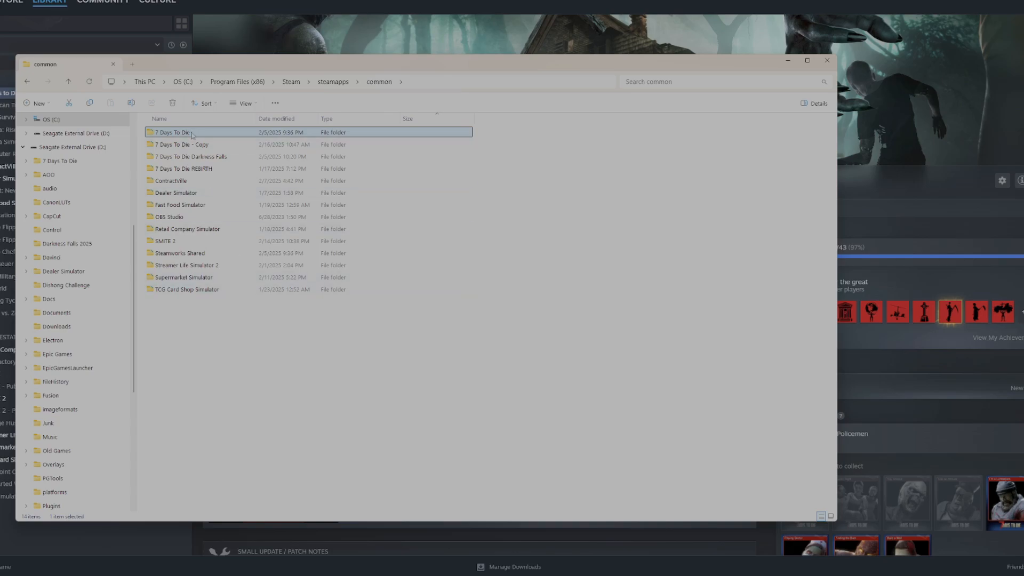
{"action": "mouse_move", "coordinate": [187, 132]}
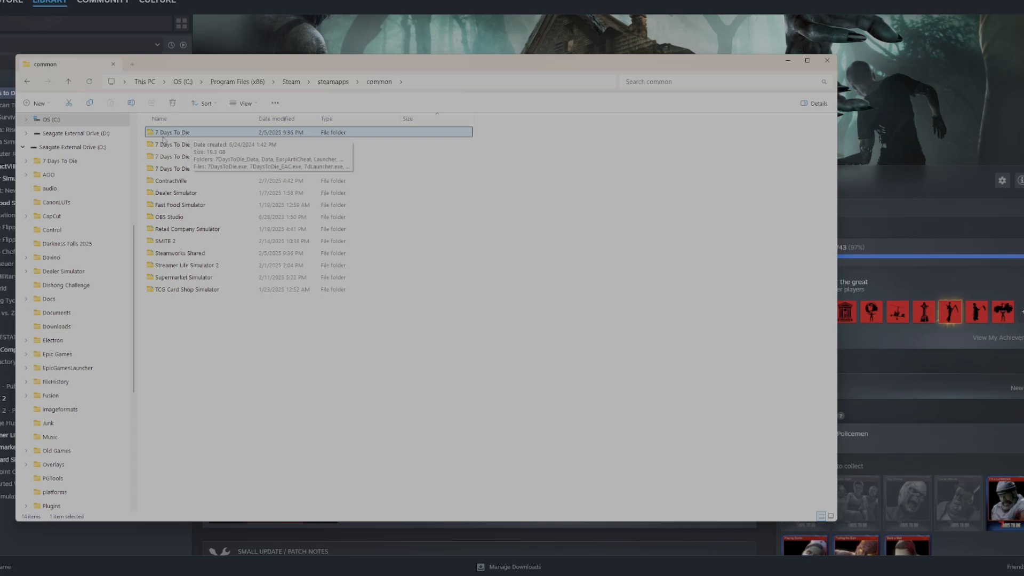
{"action": "mouse_move", "coordinate": [201, 135]}
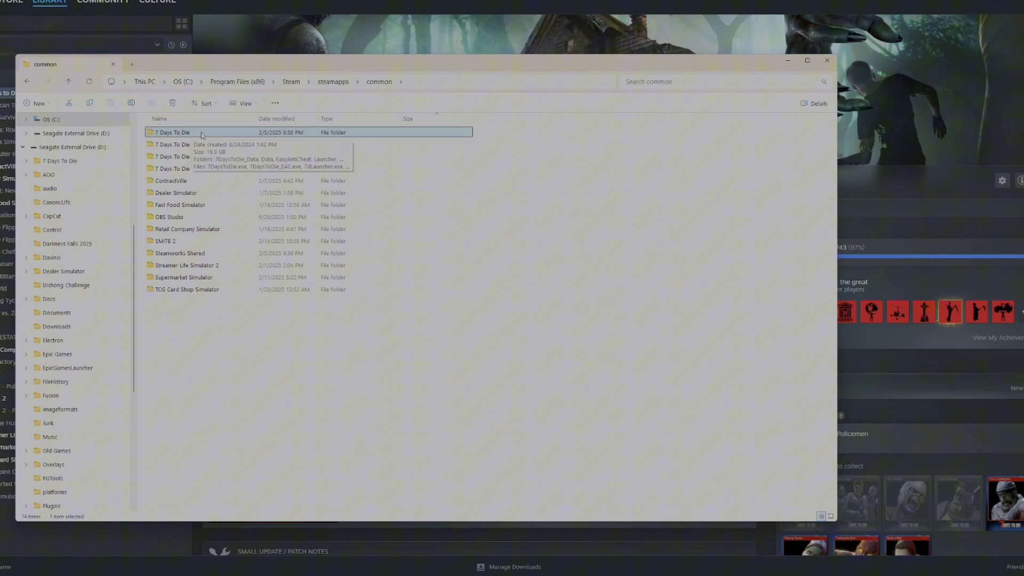
{"action": "mouse_move", "coordinate": [226, 308]}
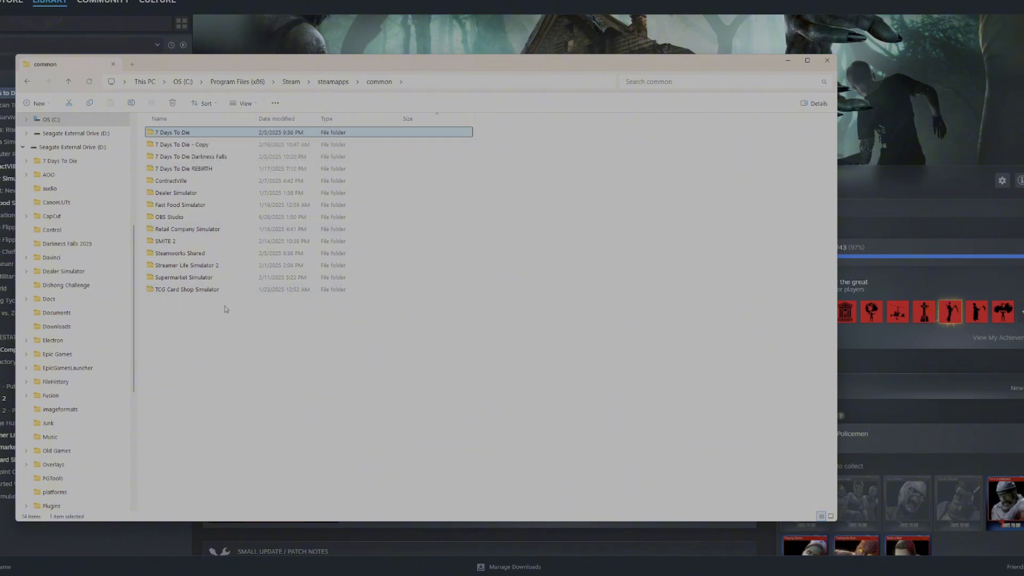
{"action": "mouse_move", "coordinate": [200, 135]}
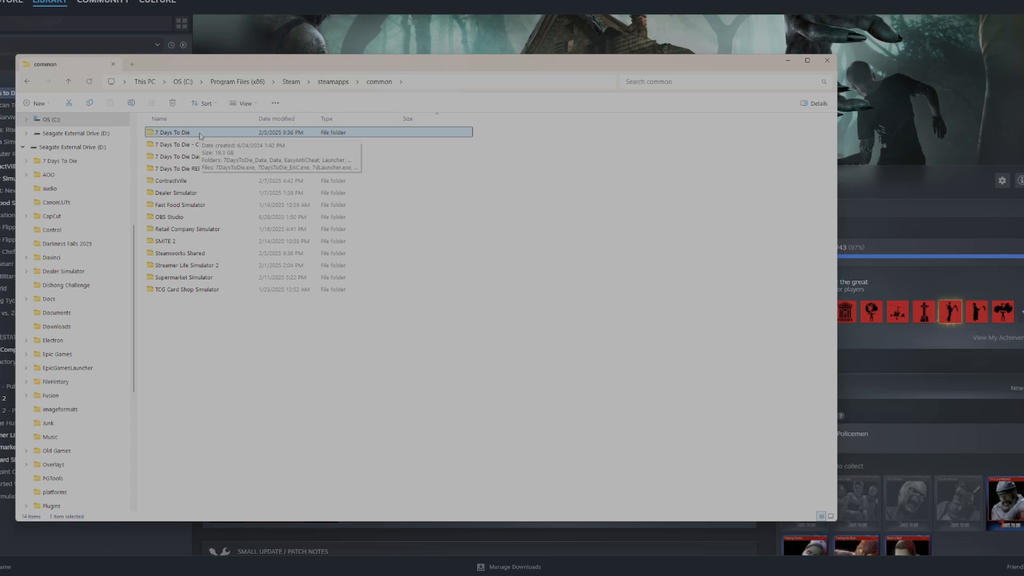
{"action": "right_click", "coordinate": [176, 132]}
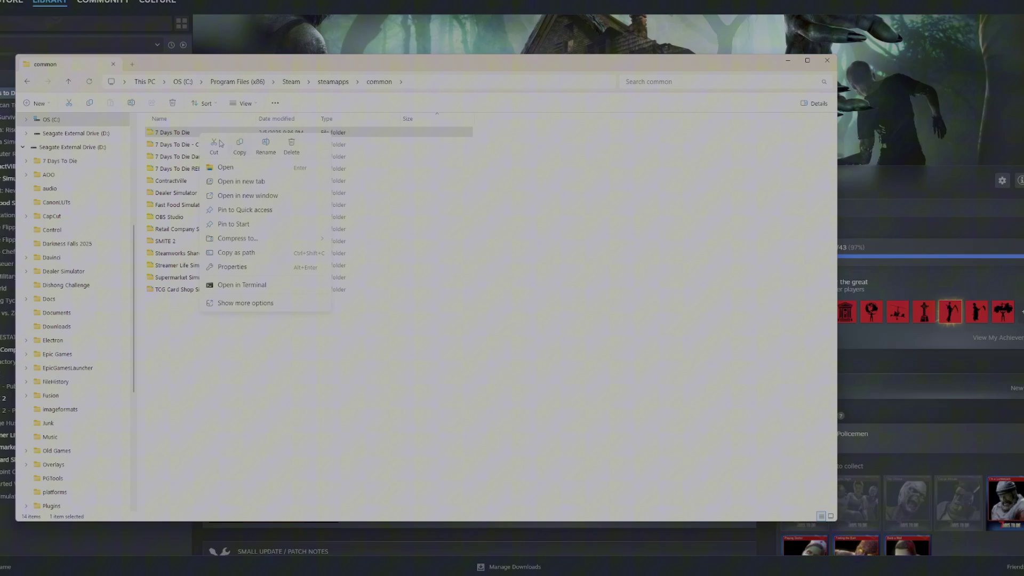
{"action": "mouse_move", "coordinate": [239, 151]}
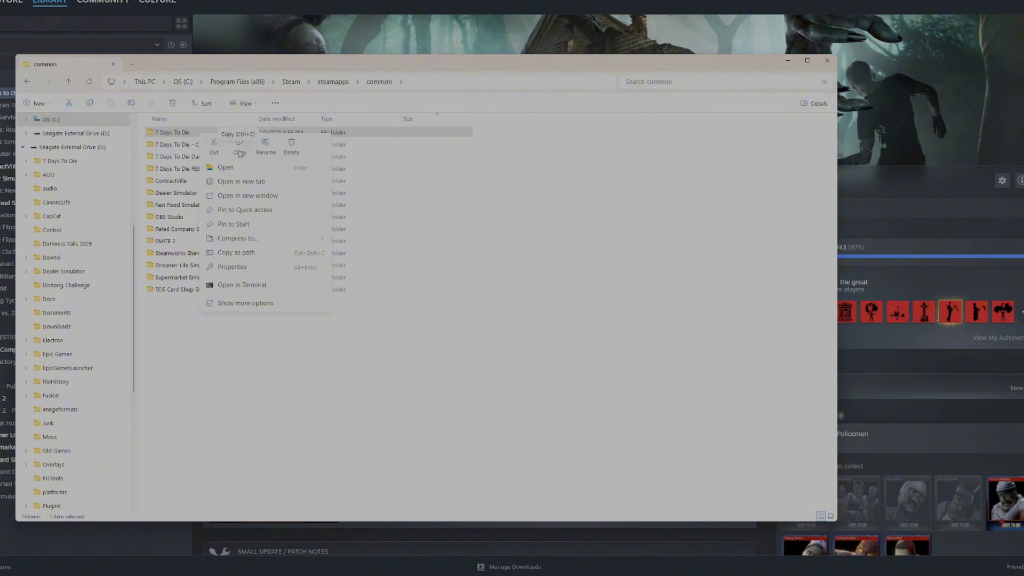
{"action": "mouse_move", "coordinate": [235, 365]}
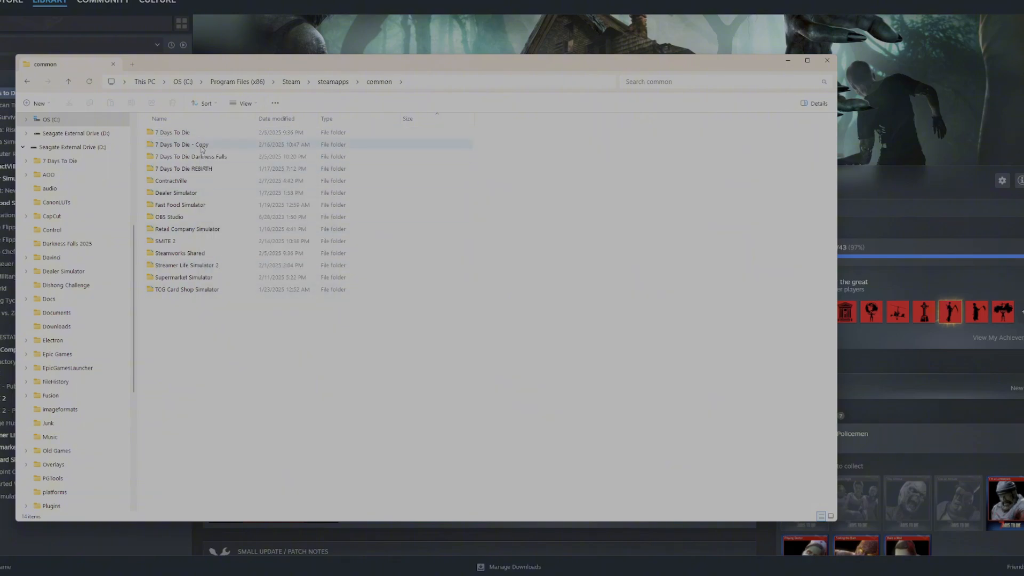
{"action": "mouse_move", "coordinate": [200, 151]}
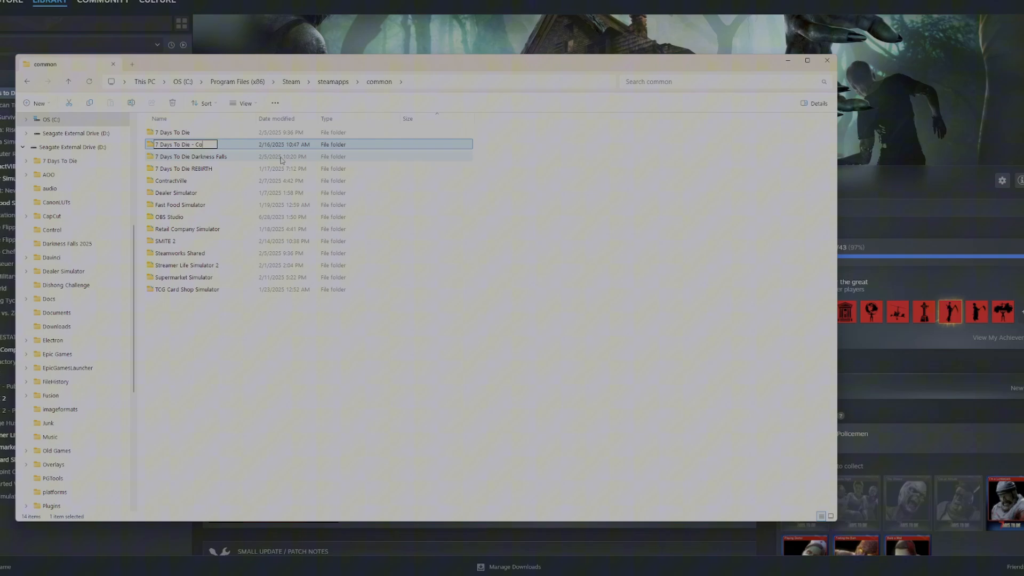
Step: Replace 'Copy' with 'WAR' in the copied folder's name
{"action": "type", "text": "W"}
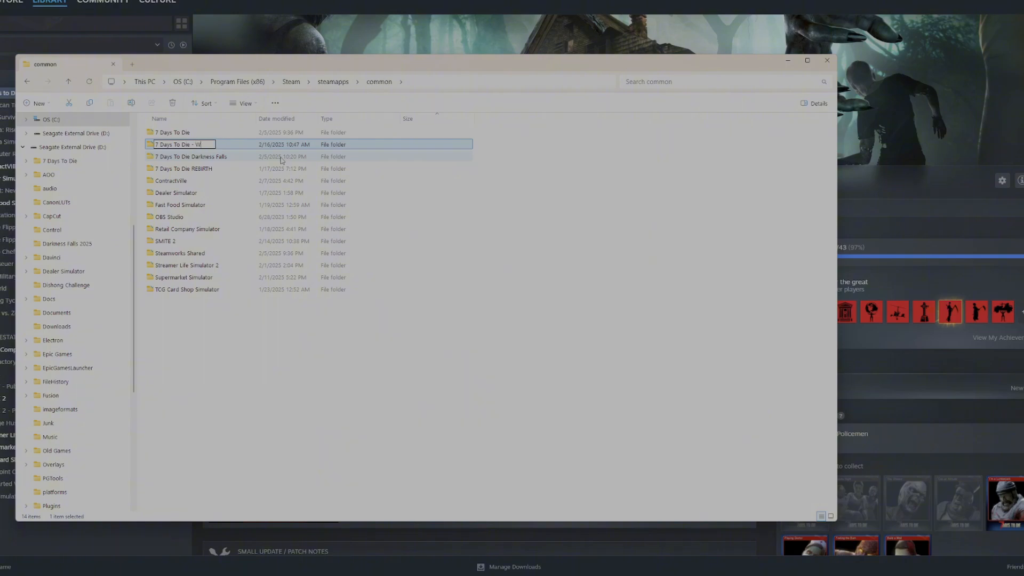
{"action": "type", "text": "AR"}
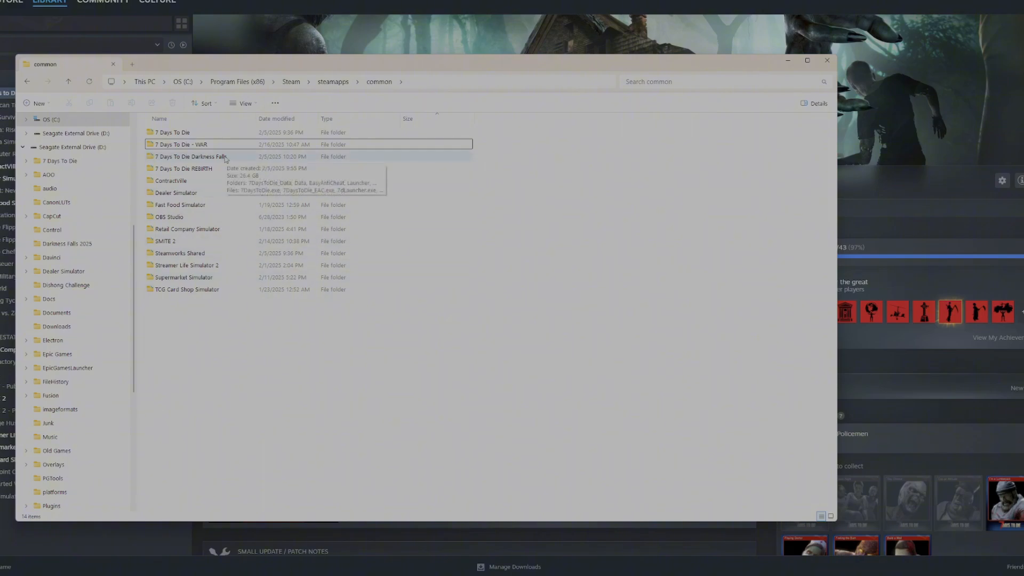
{"action": "mouse_move", "coordinate": [207, 175]}
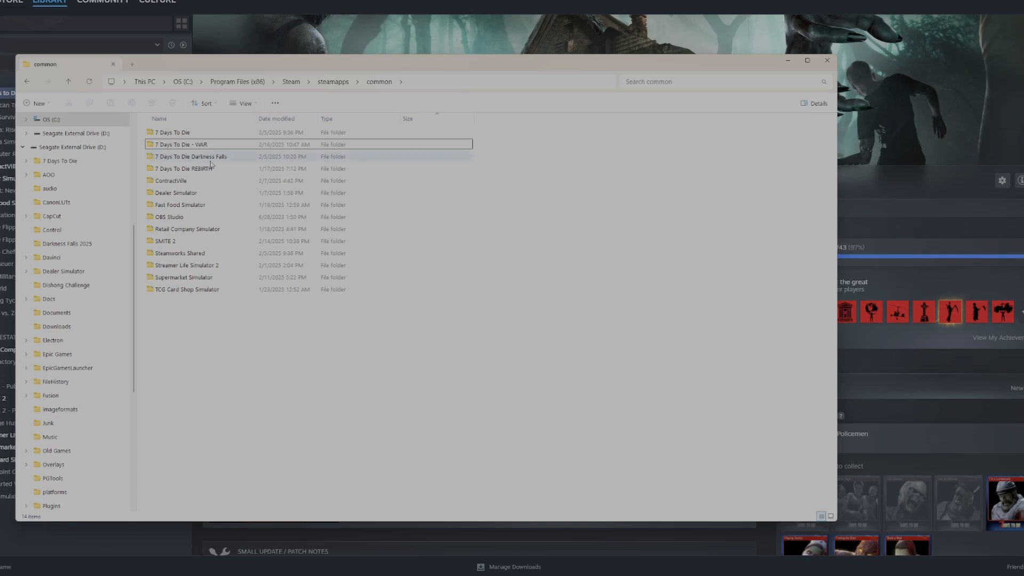
{"action": "mouse_move", "coordinate": [211, 169]}
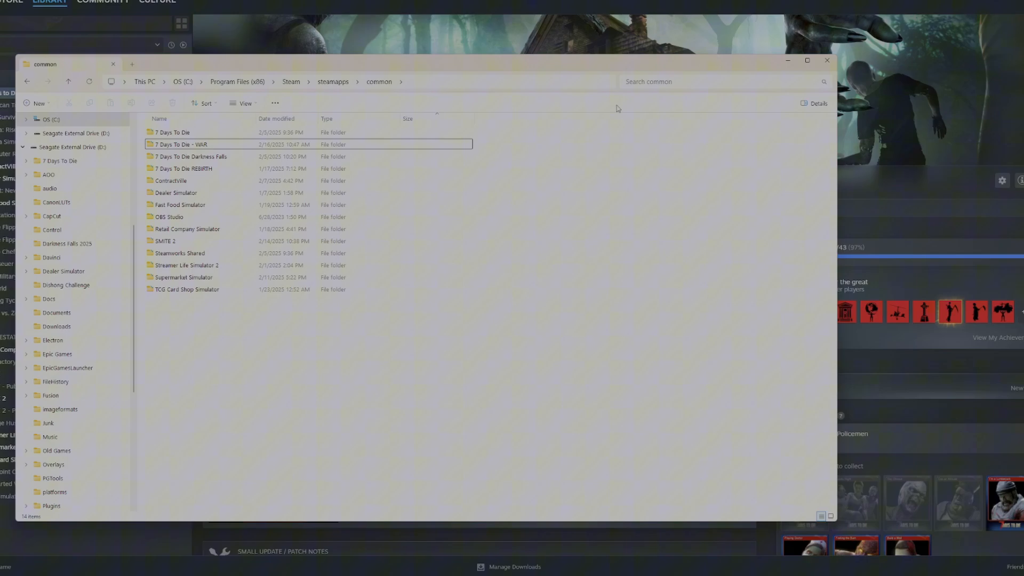
Step: Switch to the browser and go to nexusmods.com/7daystodie
{"action": "left_click", "coordinate": [827, 61]}
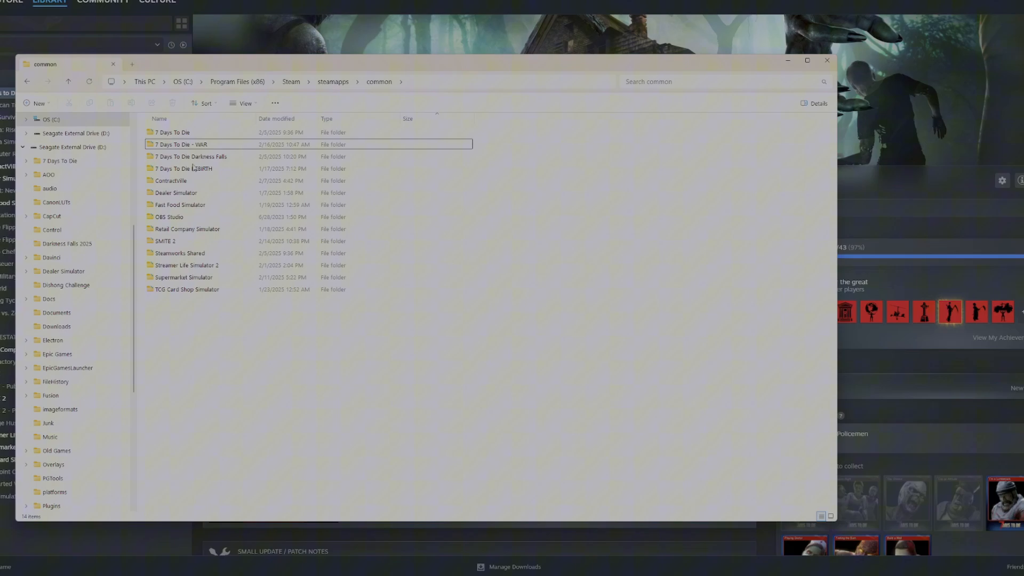
{"action": "left_click", "coordinate": [181, 144]}
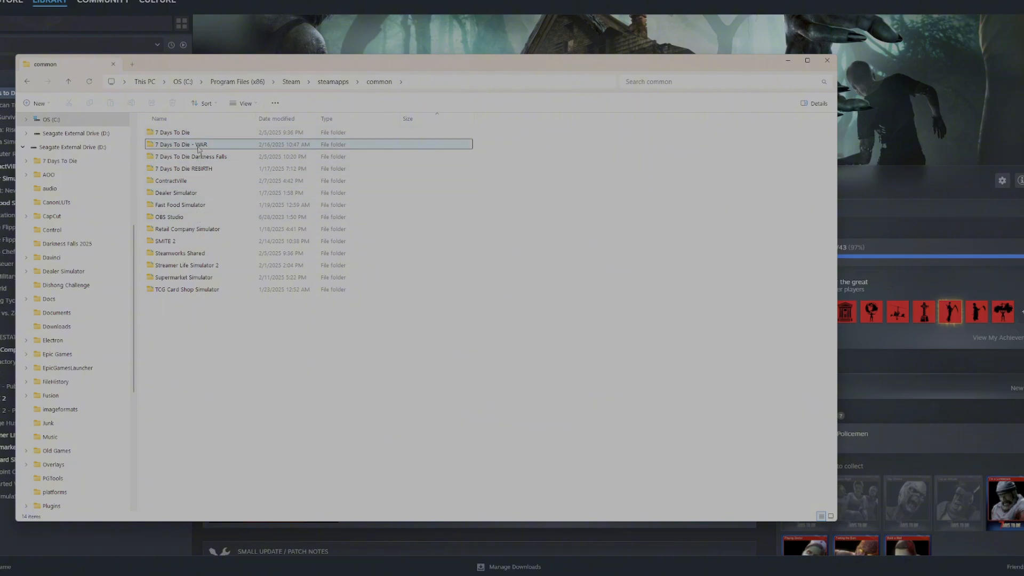
{"action": "mouse_move", "coordinate": [200, 155]}
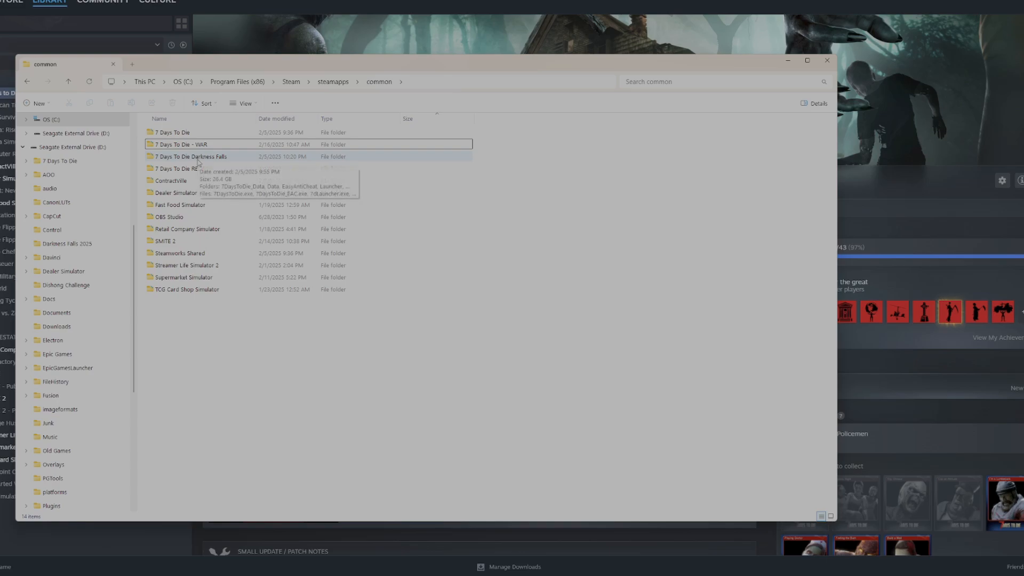
{"action": "mouse_move", "coordinate": [184, 132]}
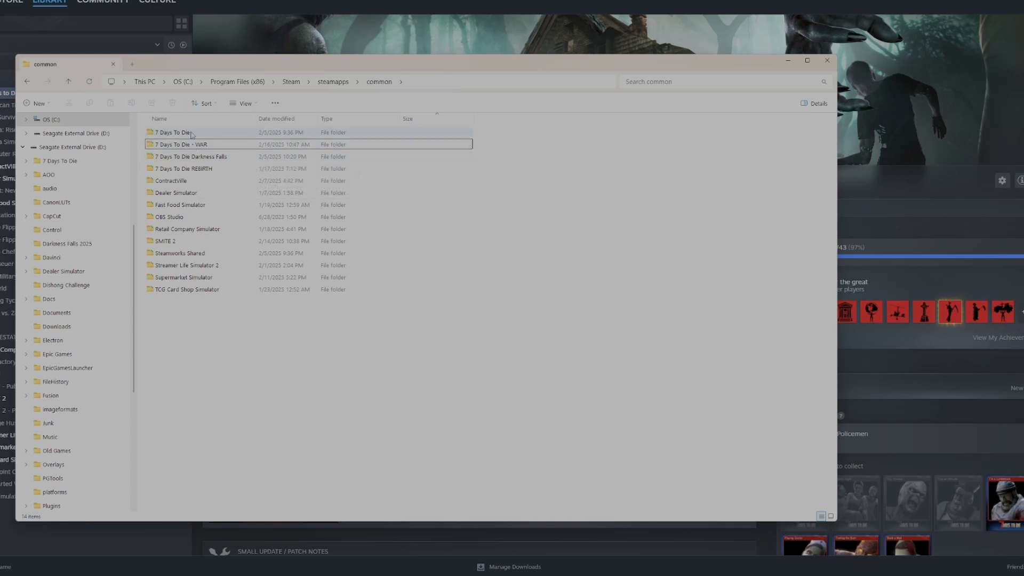
{"action": "mouse_move", "coordinate": [184, 133]}
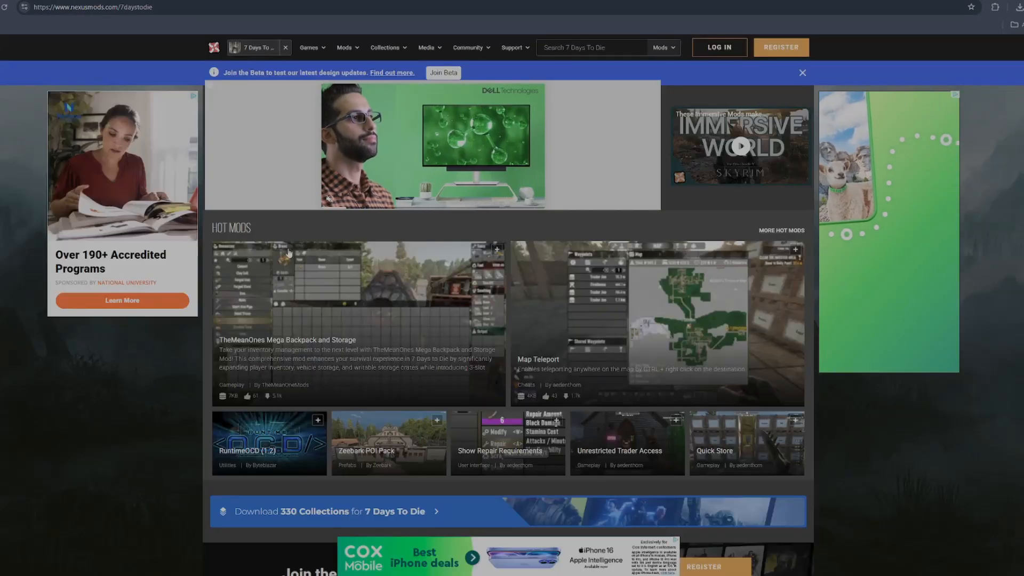
Step: Scroll down the Nexus Mods 7 Days To Die page
{"action": "scroll", "scroll_direction": "down", "scroll_amount": 3}
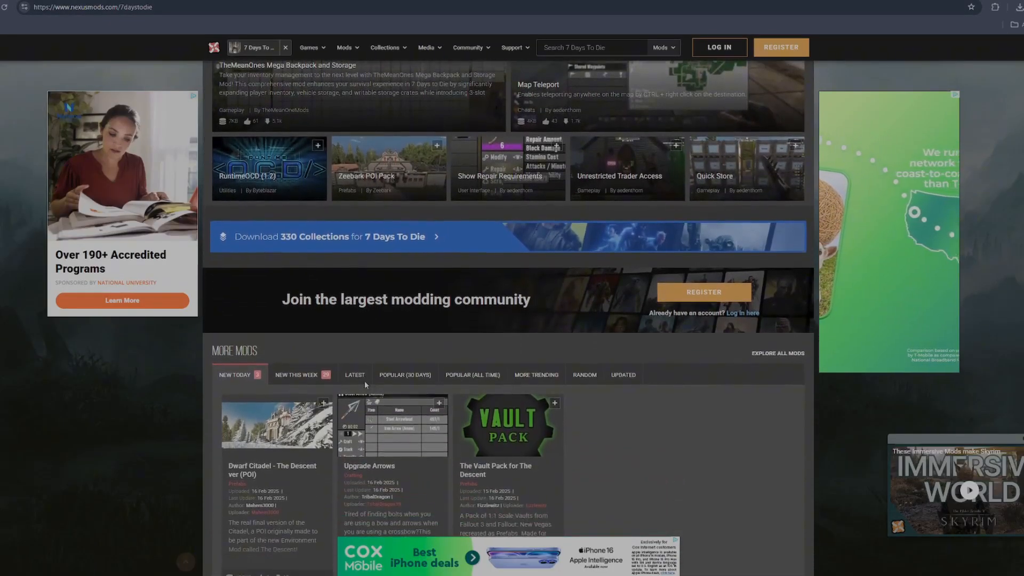
{"action": "scroll", "scroll_direction": "down", "scroll_amount": 3}
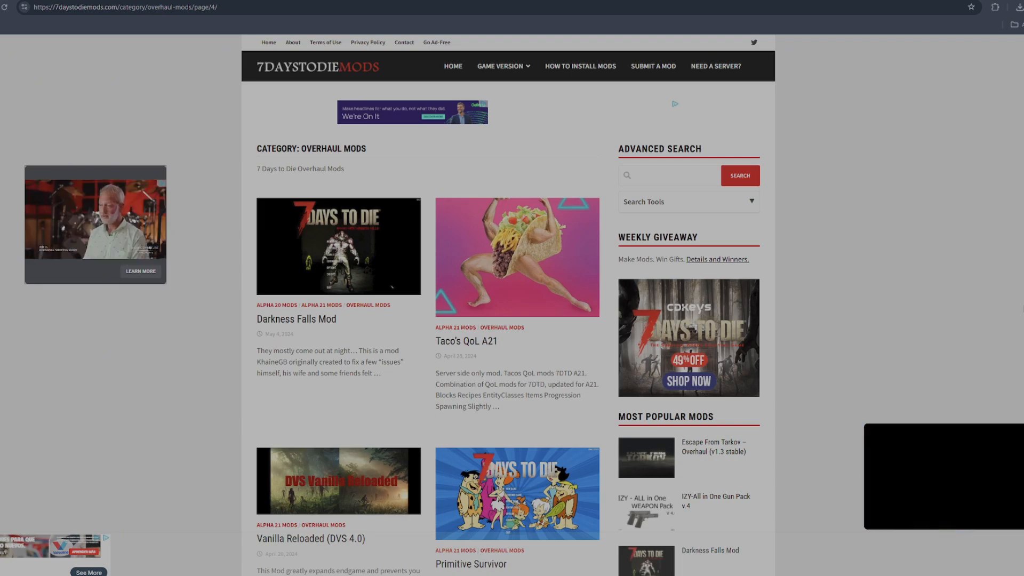
Step: Scroll the Overhaul Mods listing to find the War of the Walkers mod
{"action": "scroll", "scroll_direction": "down", "scroll_amount": 3}
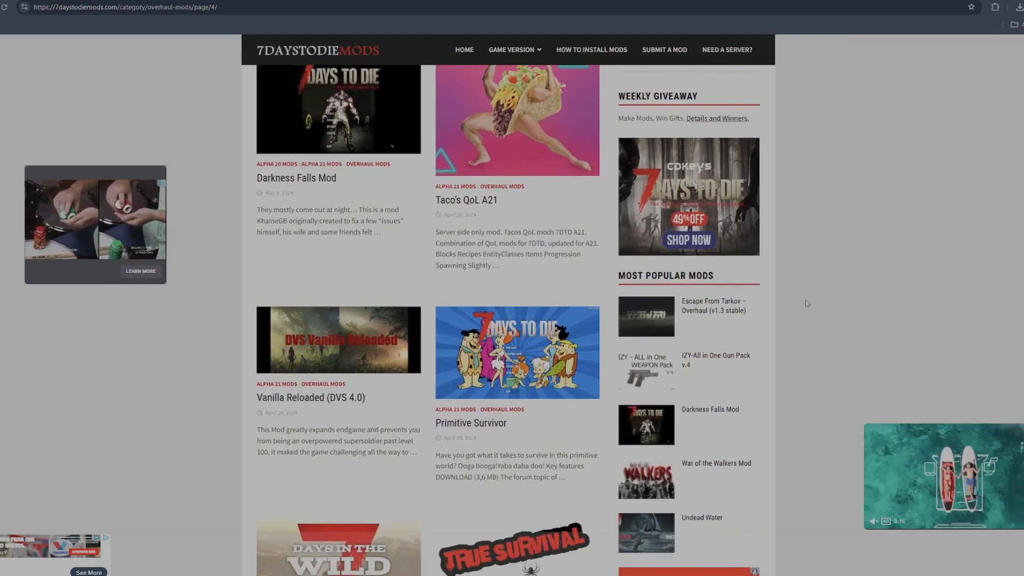
{"action": "scroll", "scroll_direction": "down", "scroll_amount": 3}
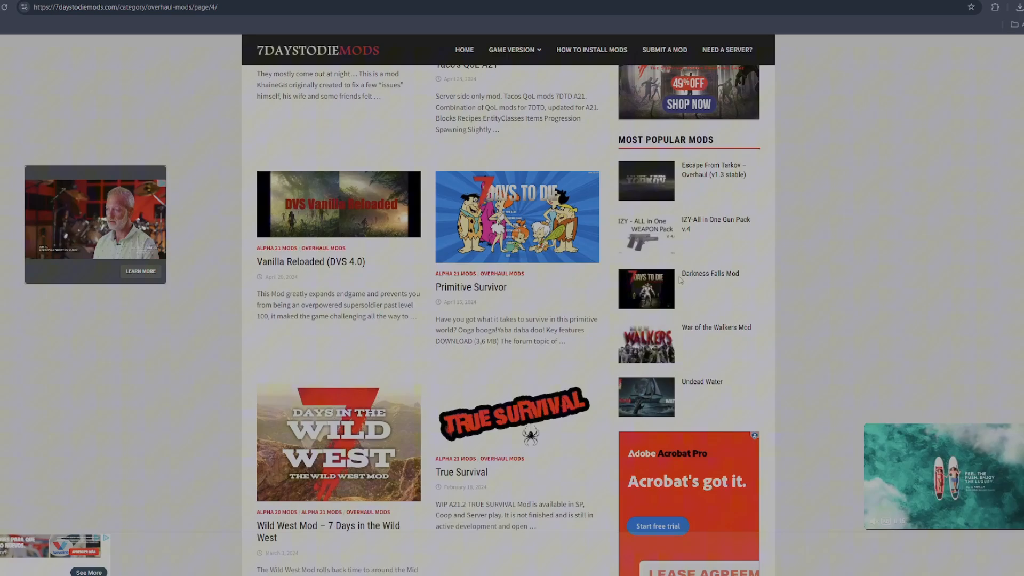
{"action": "scroll", "scroll_direction": "down", "scroll_amount": 3}
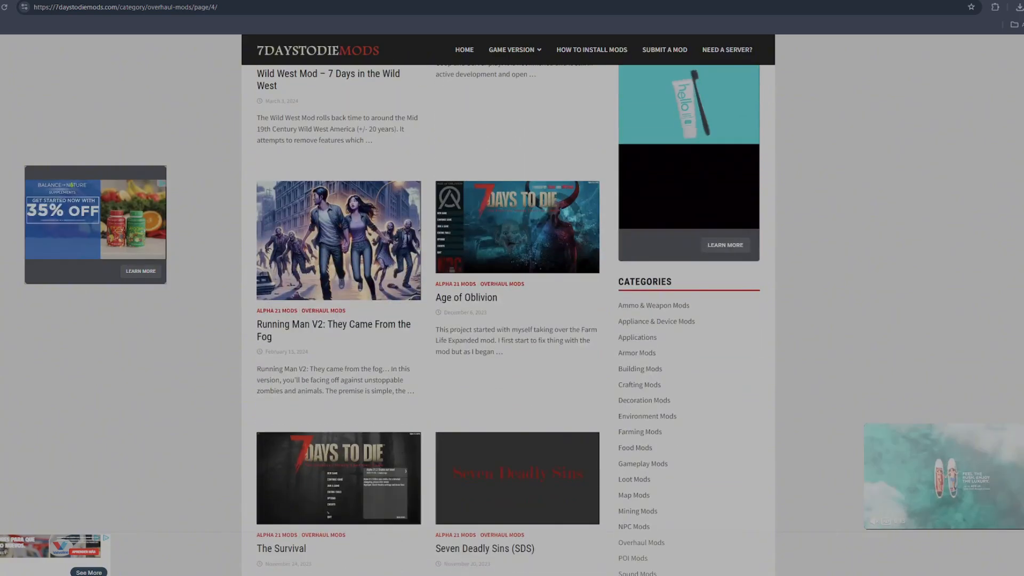
{"action": "scroll", "scroll_direction": "down", "scroll_amount": 3}
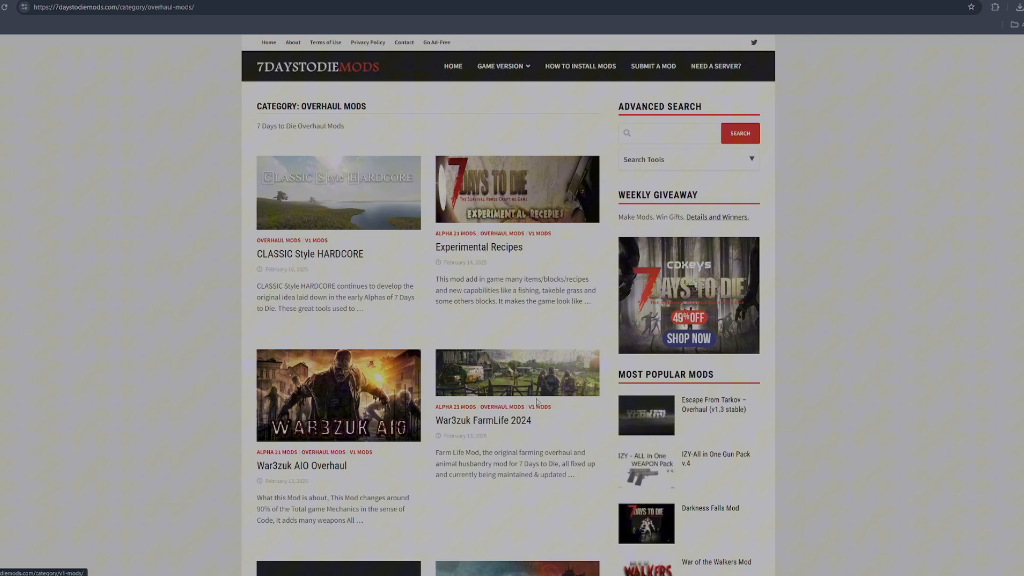
{"action": "scroll", "scroll_direction": "down", "scroll_amount": 3}
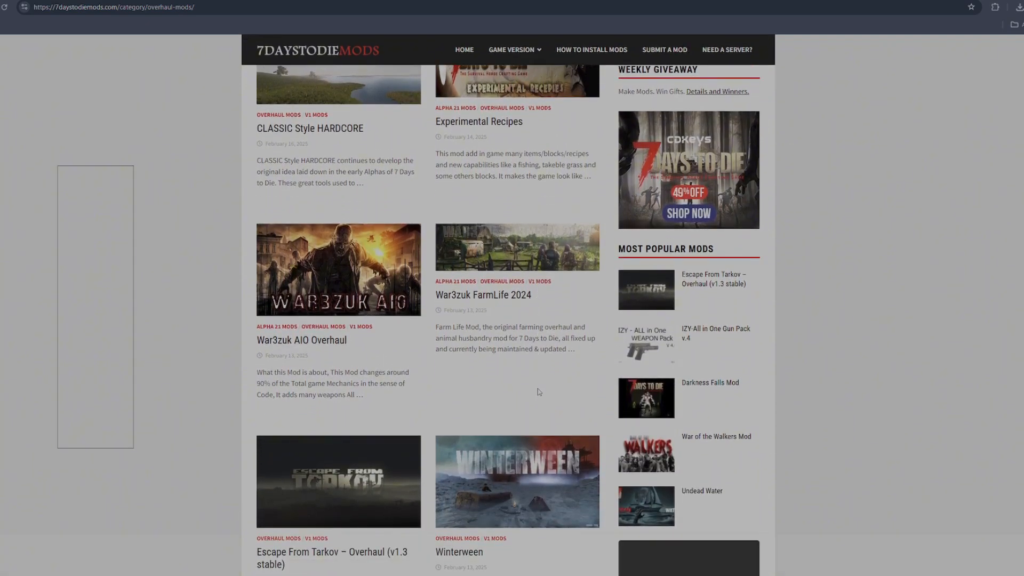
{"action": "scroll", "scroll_direction": "down", "scroll_amount": 3}
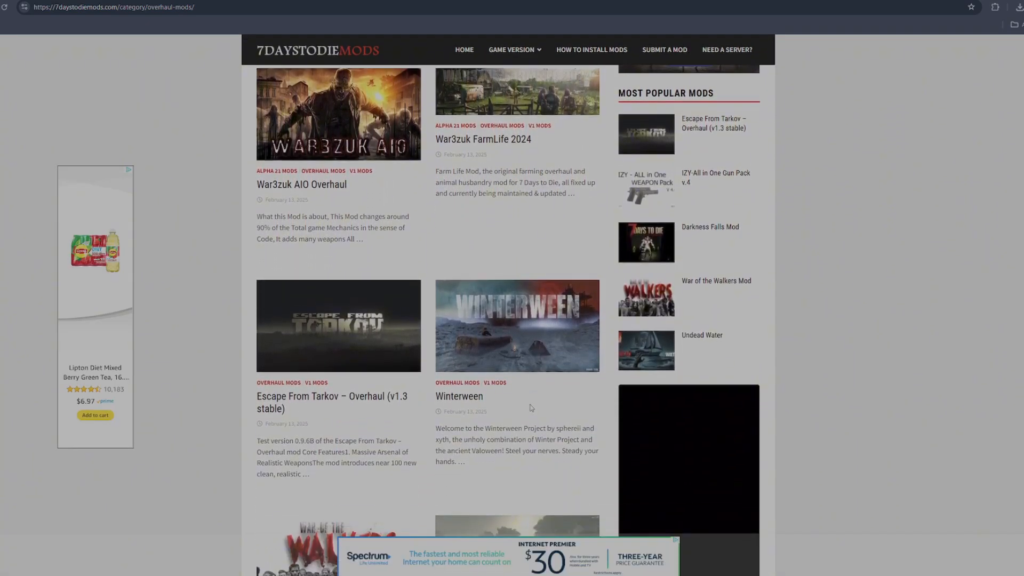
{"action": "scroll", "scroll_direction": "down", "scroll_amount": 3}
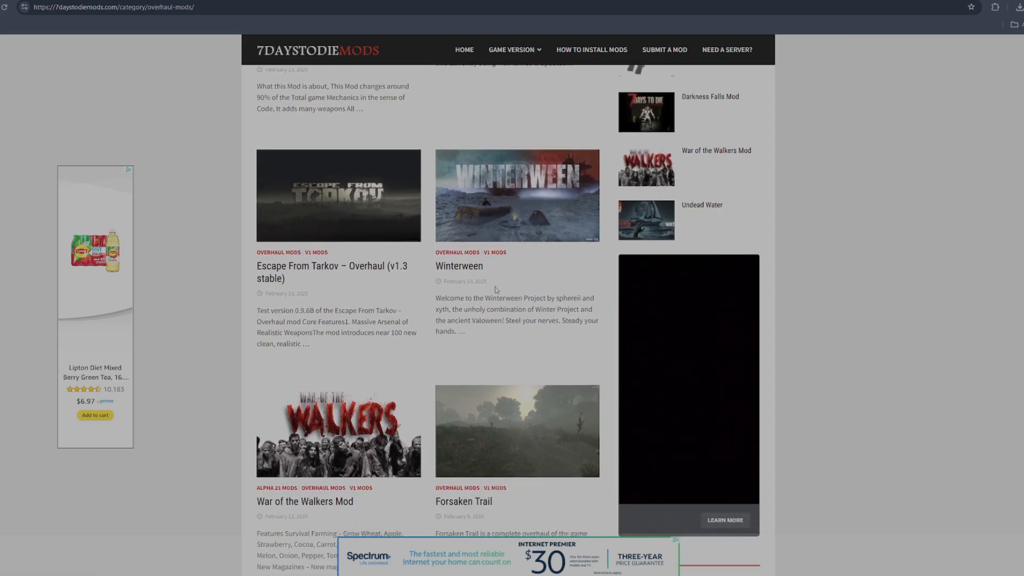
{"action": "scroll", "scroll_direction": "down", "scroll_amount": 3}
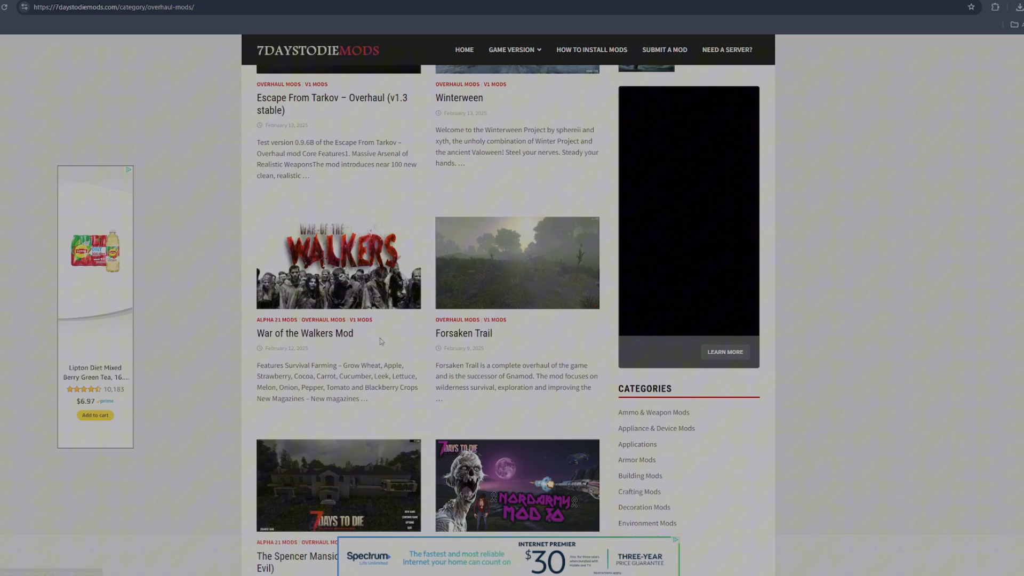
{"action": "mouse_move", "coordinate": [328, 335]}
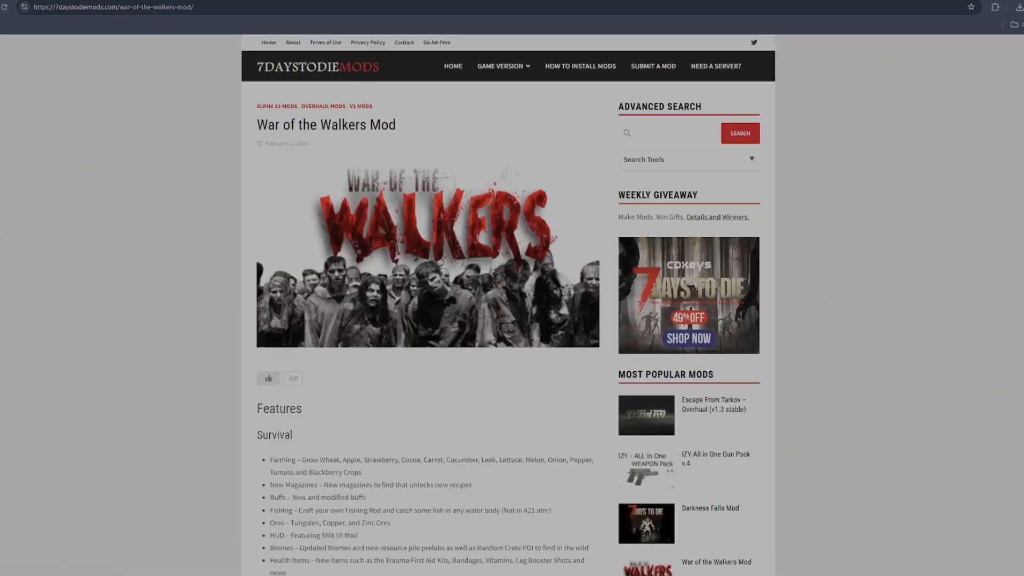
Step: Scroll the War of the Walkers page and download the Stable Branch for V1
{"action": "scroll", "scroll_direction": "down", "scroll_amount": 3}
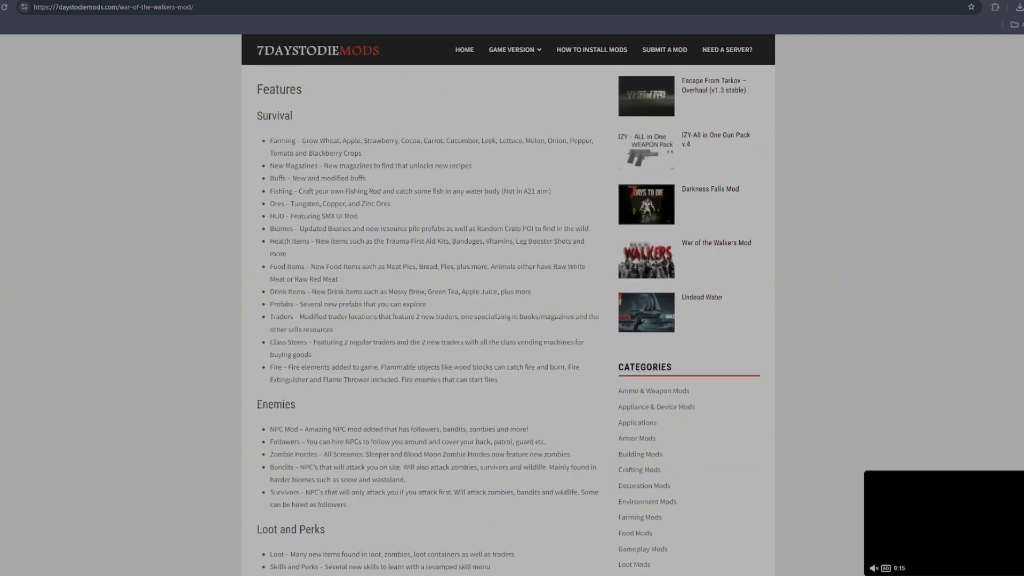
{"action": "scroll", "scroll_direction": "down", "scroll_amount": 3}
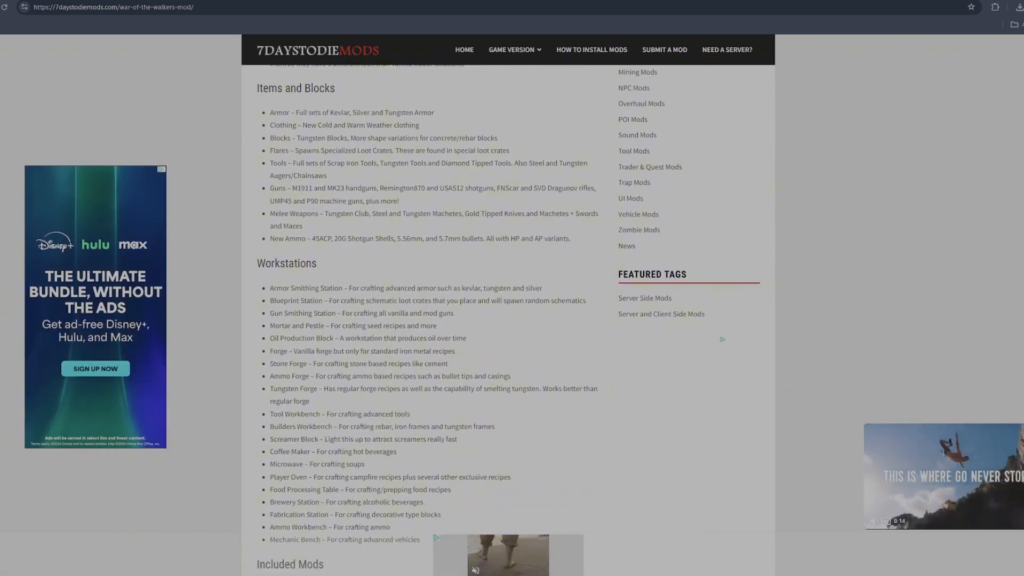
{"action": "scroll", "scroll_direction": "down", "scroll_amount": 3}
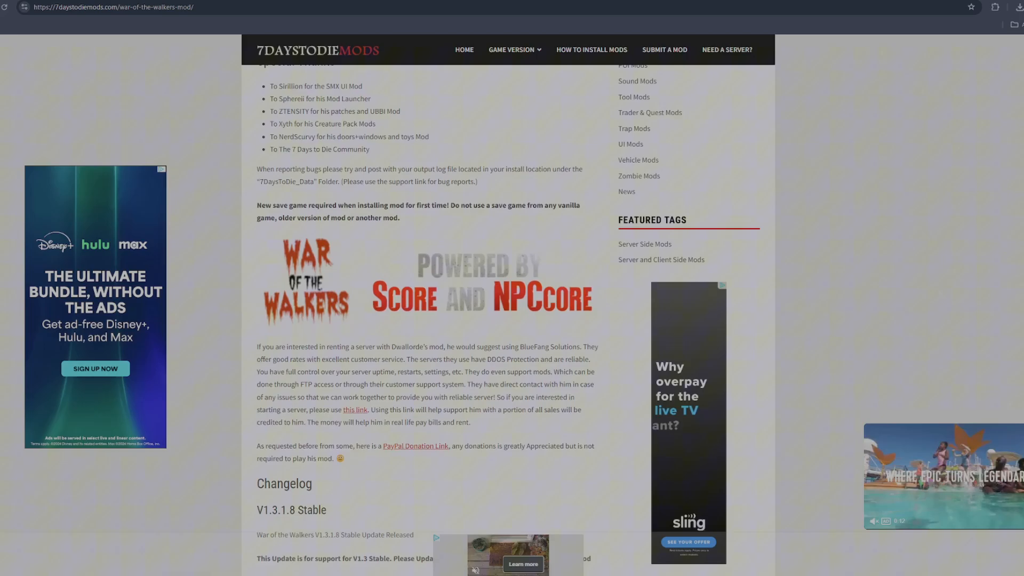
{"action": "scroll", "scroll_direction": "down", "scroll_amount": 3}
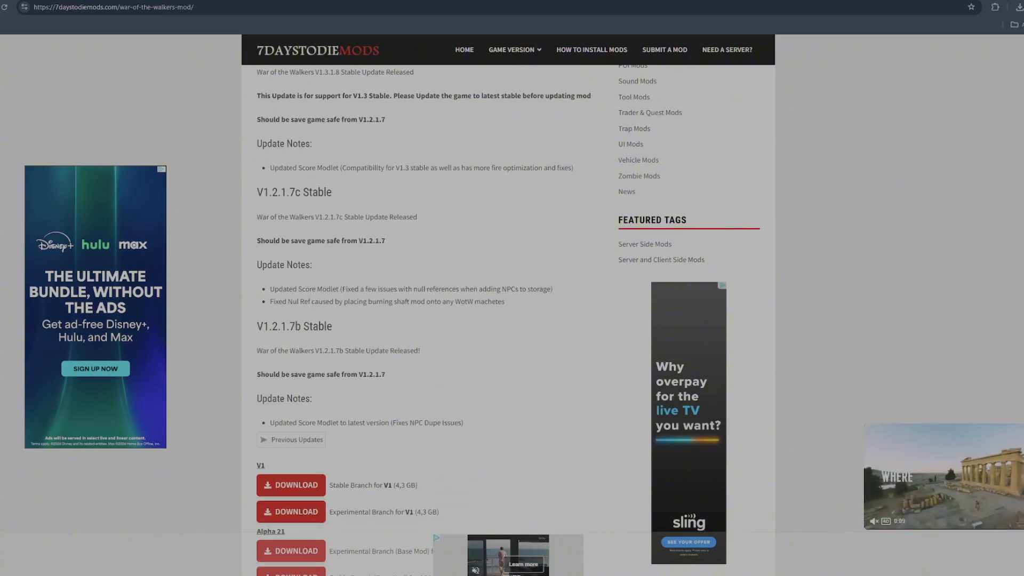
{"action": "scroll", "scroll_direction": "down", "scroll_amount": 3}
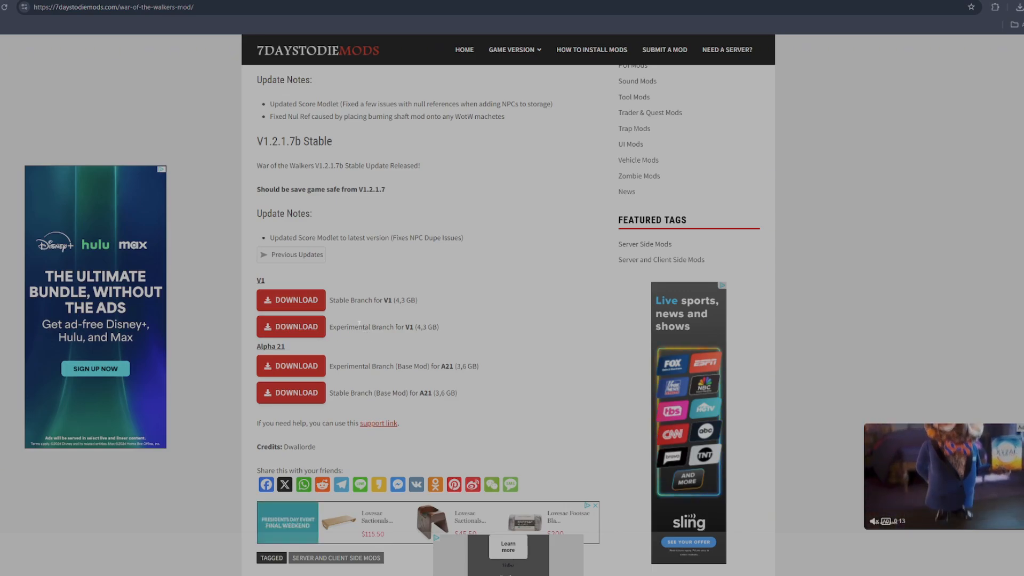
{"action": "mouse_move", "coordinate": [300, 306]}
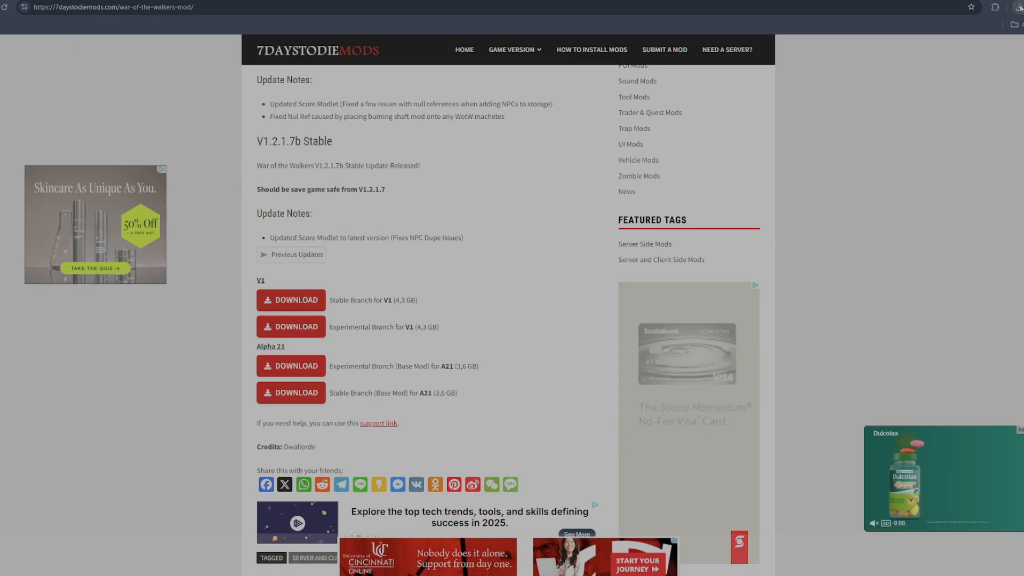
{"action": "left_click", "coordinate": [1018, 7]}
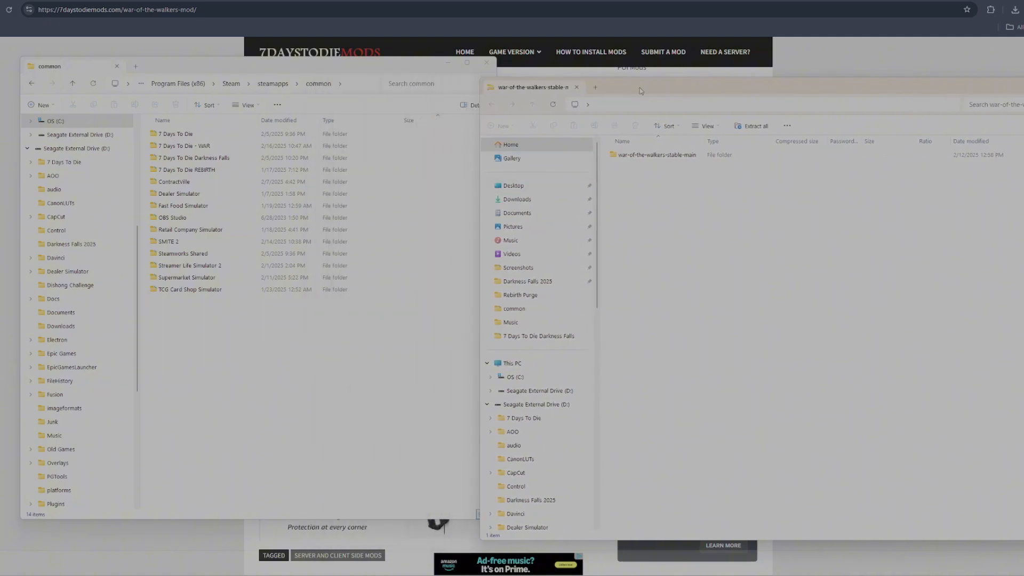
Step: Open the original 7 Days To Die install and its Mods folder, holding only 0_TFP_Harmony
{"action": "left_click", "coordinate": [185, 145]}
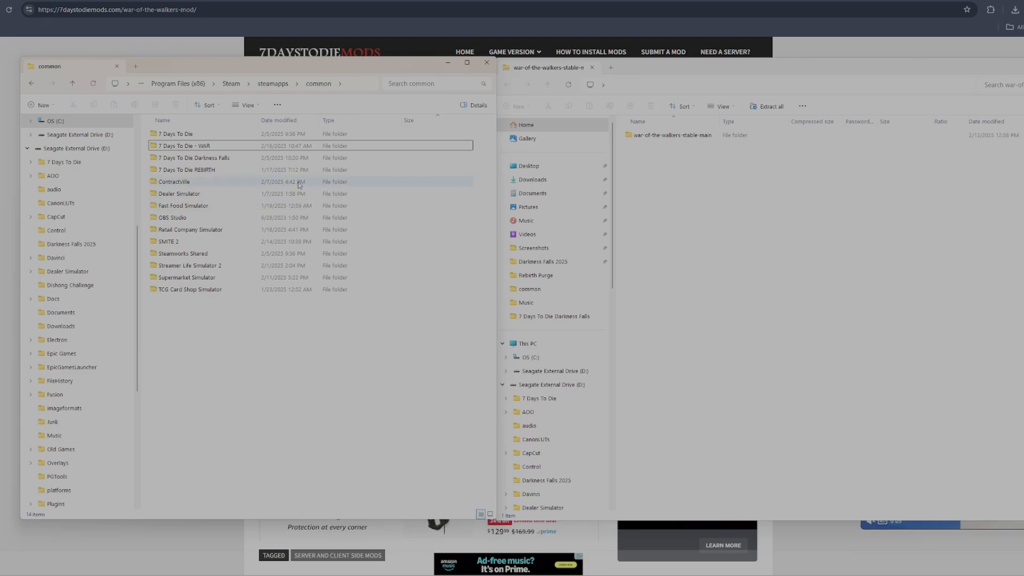
{"action": "double_click", "coordinate": [174, 134]}
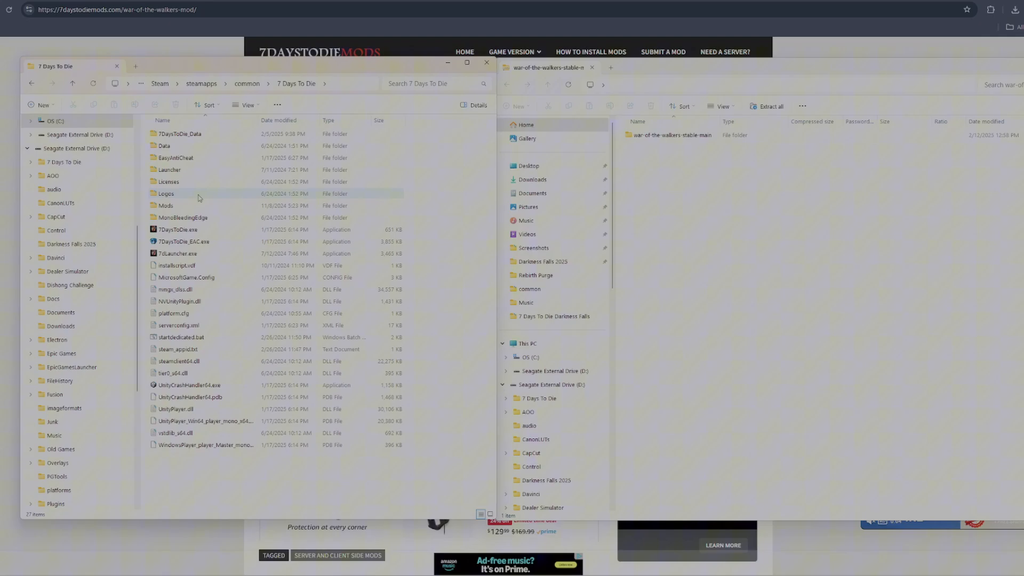
{"action": "mouse_move", "coordinate": [187, 205]}
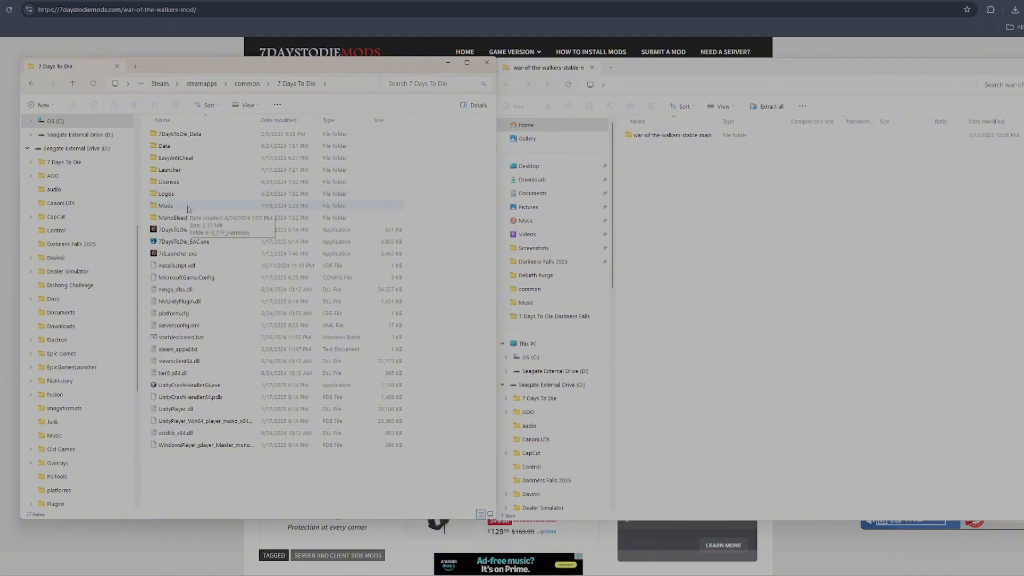
{"action": "left_click", "coordinate": [166, 205]}
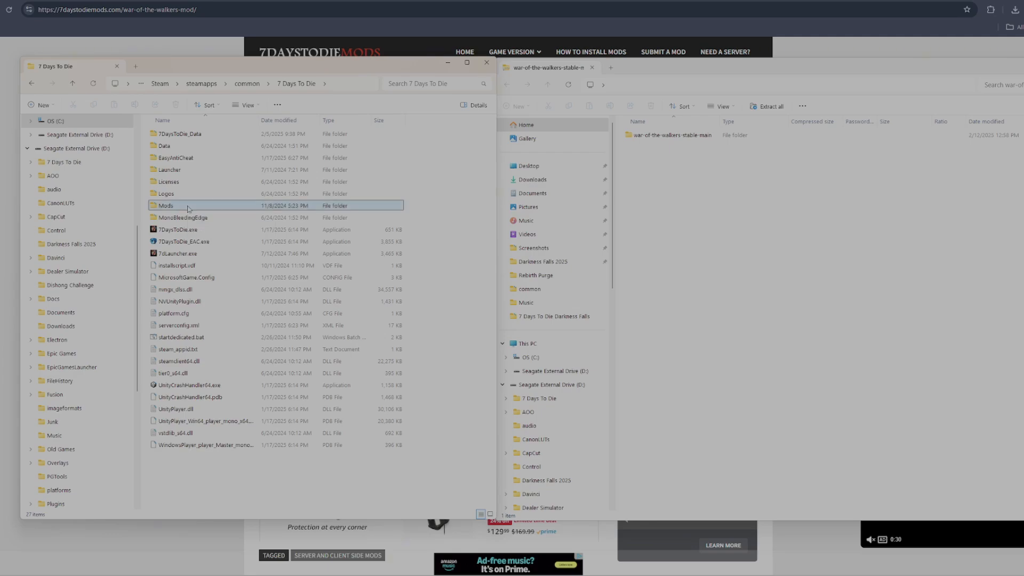
{"action": "double_click", "coordinate": [165, 205]}
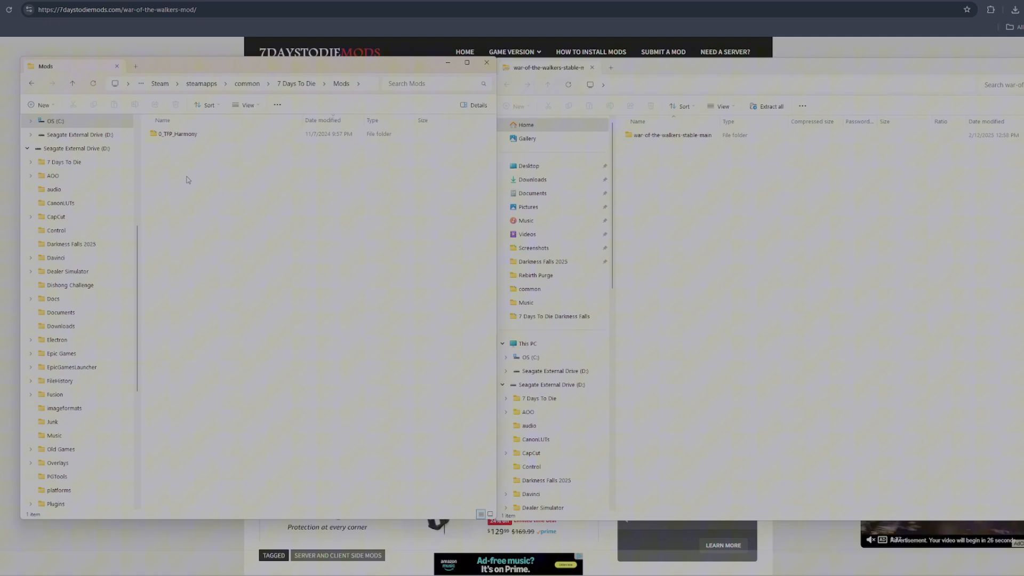
{"action": "mouse_move", "coordinate": [197, 152]}
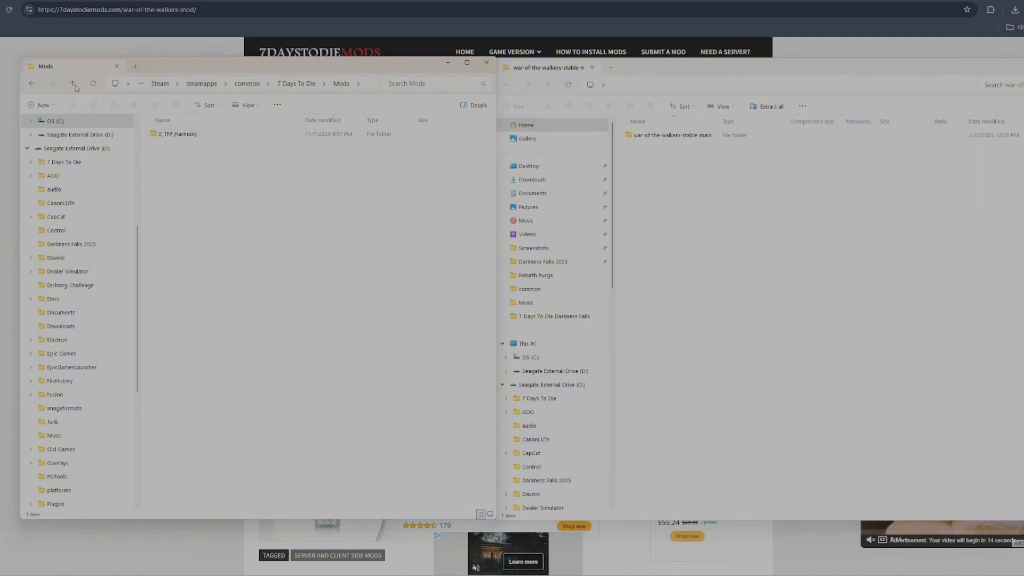
Step: Open the 7 Days To Die - WAR folder and the zip's war-of-the-walkers-stable-main folder
{"action": "left_click", "coordinate": [73, 83]}
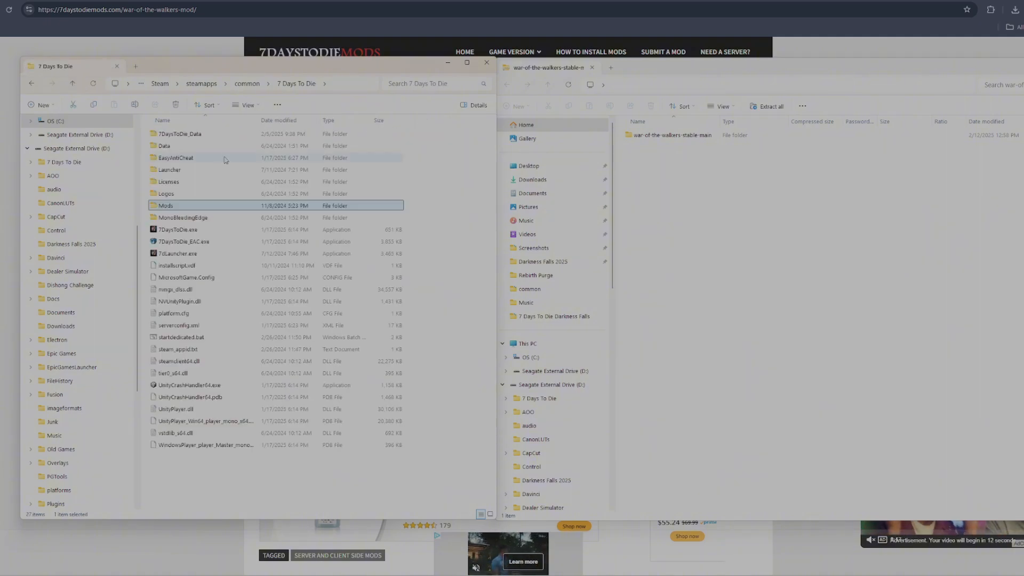
{"action": "left_click", "coordinate": [247, 84]}
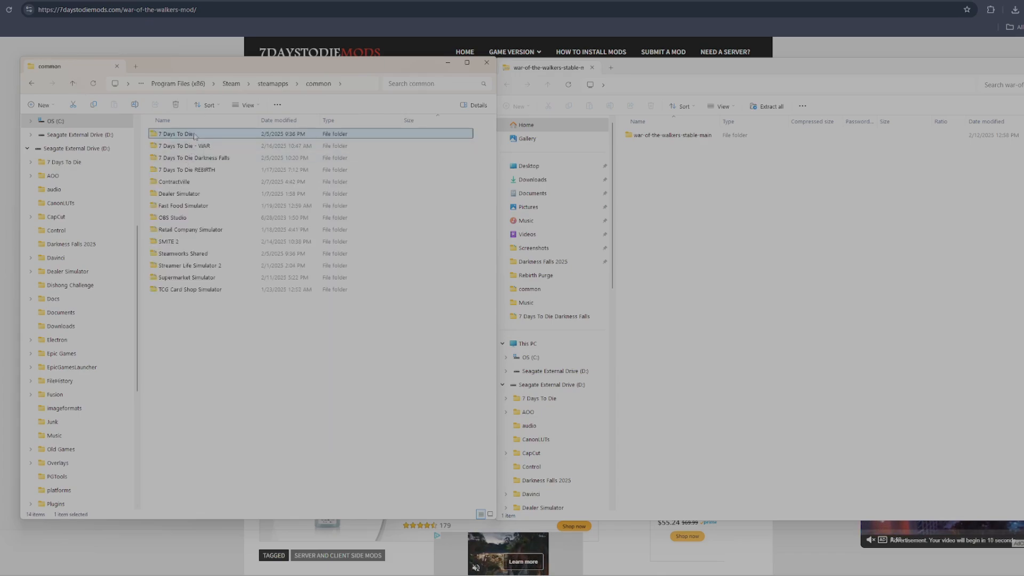
{"action": "left_click", "coordinate": [184, 146]}
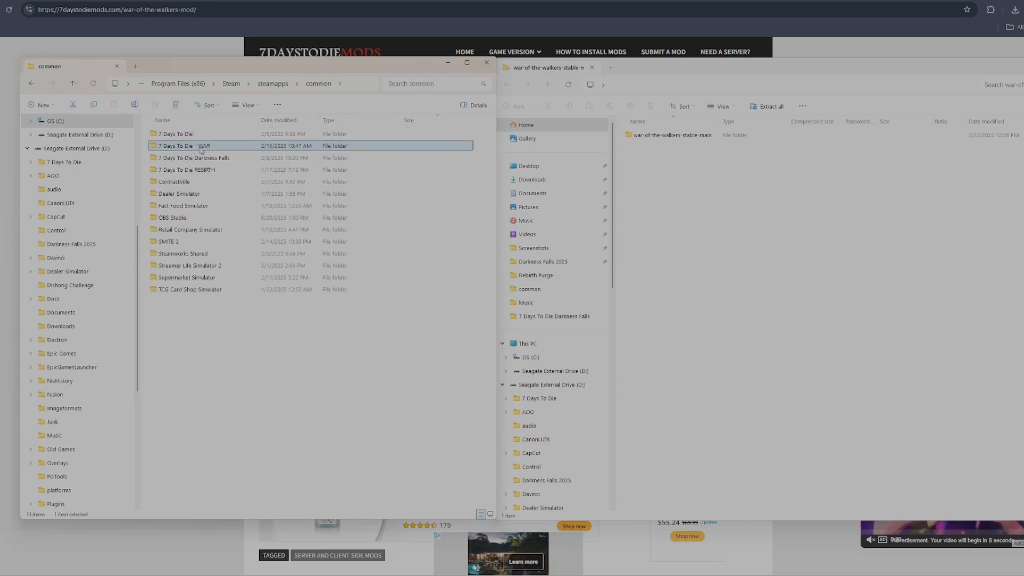
{"action": "double_click", "coordinate": [184, 145]}
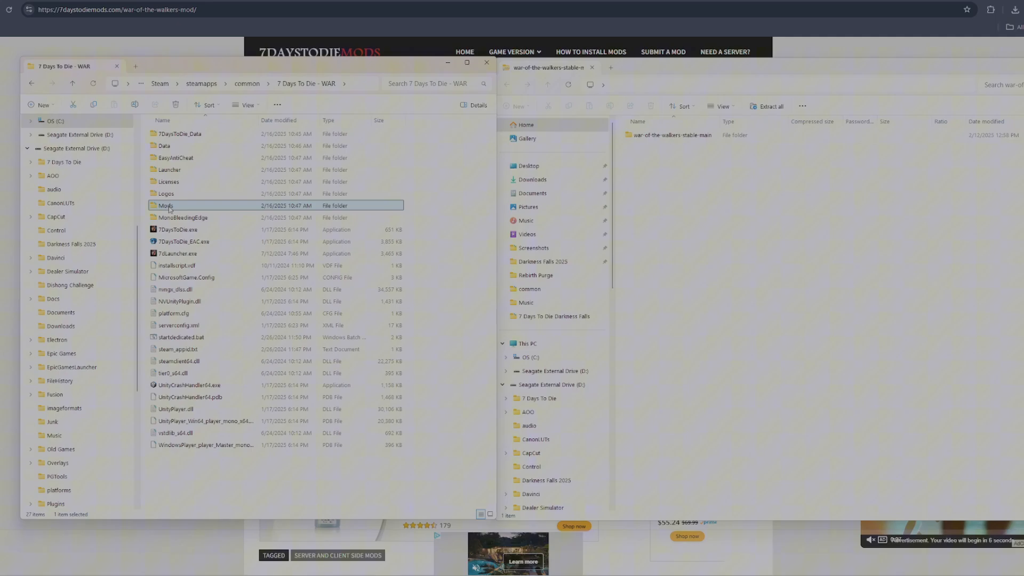
{"action": "double_click", "coordinate": [165, 205]}
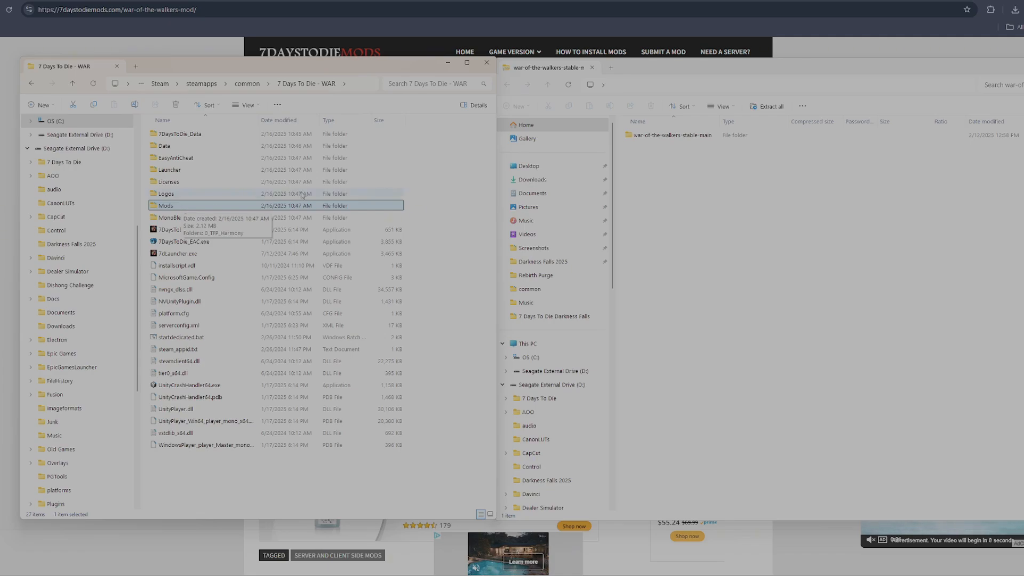
{"action": "double_click", "coordinate": [166, 205]}
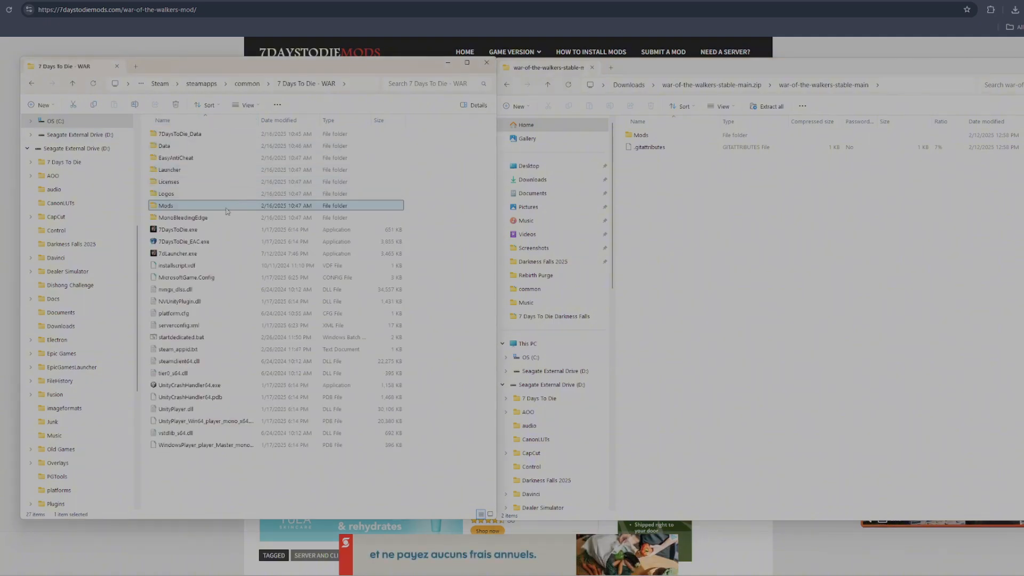
{"action": "mouse_move", "coordinate": [227, 209]}
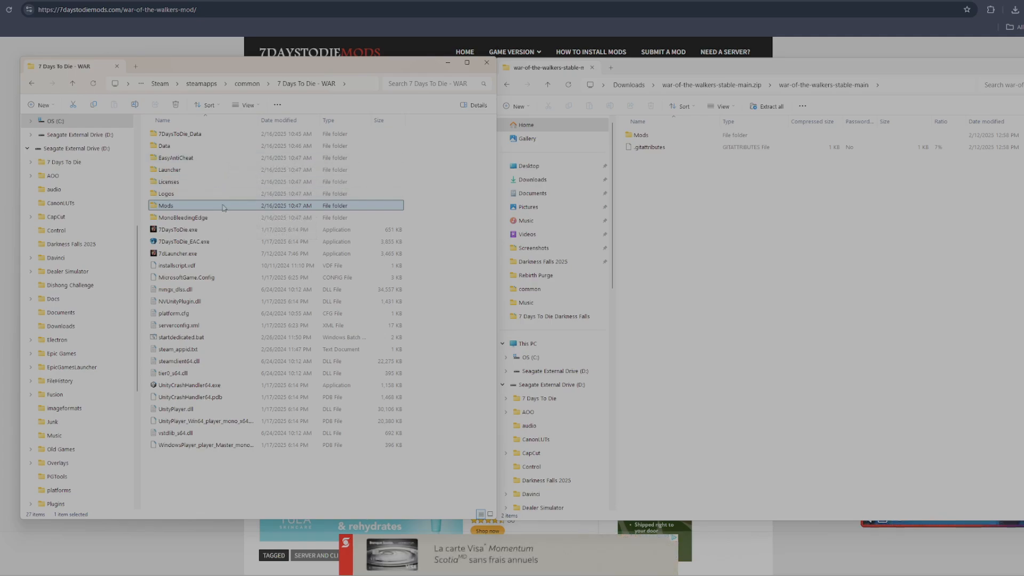
{"action": "mouse_move", "coordinate": [221, 208]}
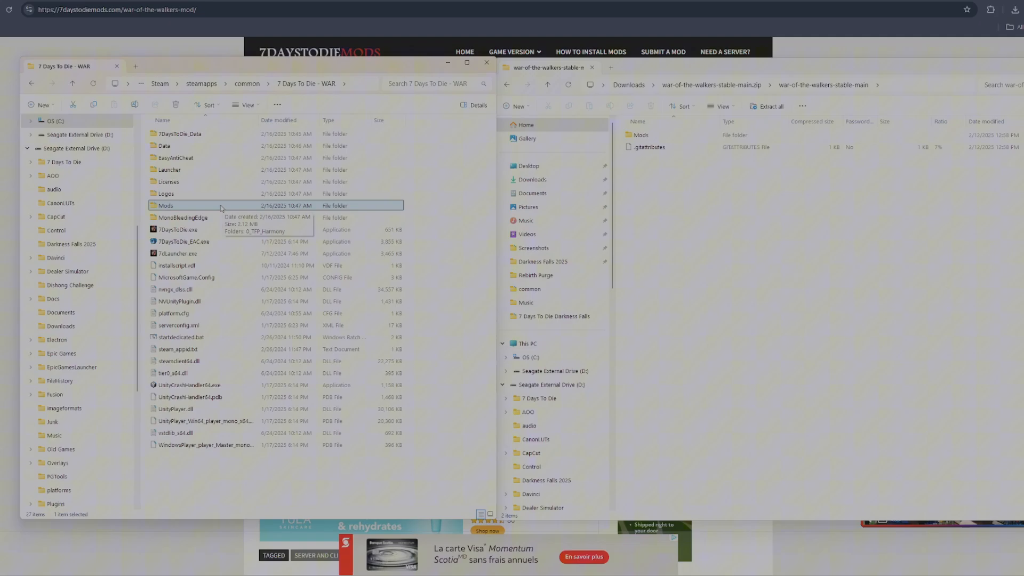
{"action": "mouse_move", "coordinate": [363, 369]}
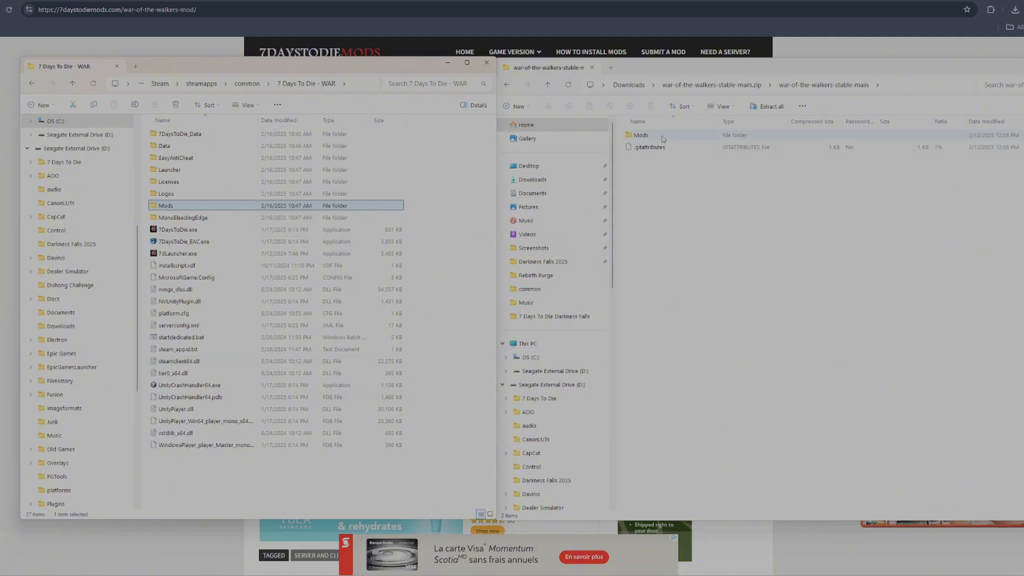
Step: Open the zip's Mods folder and inspect 00000-Gears and 0_TFP_Harmony, returning each time
{"action": "double_click", "coordinate": [640, 134]}
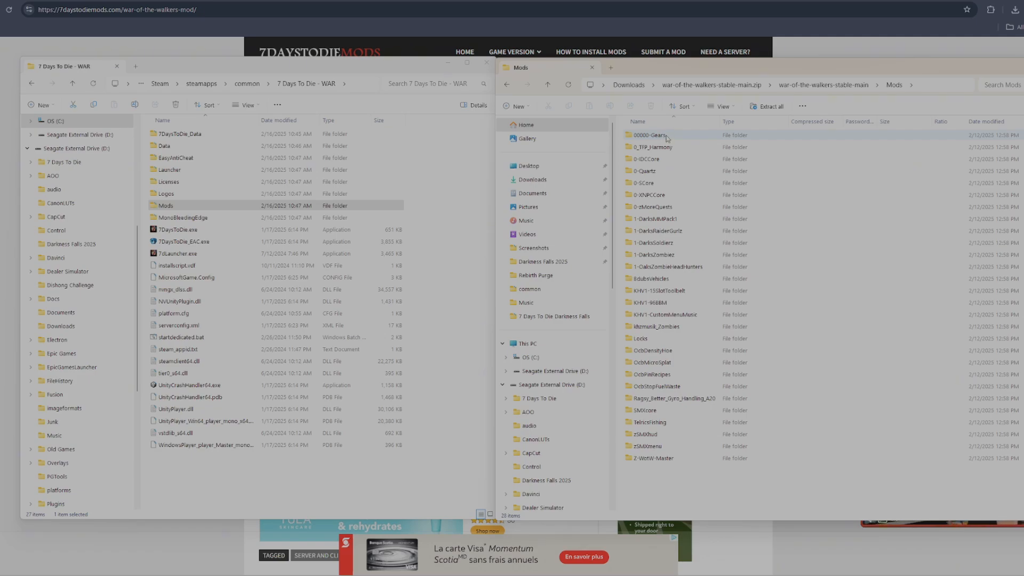
{"action": "double_click", "coordinate": [648, 134]}
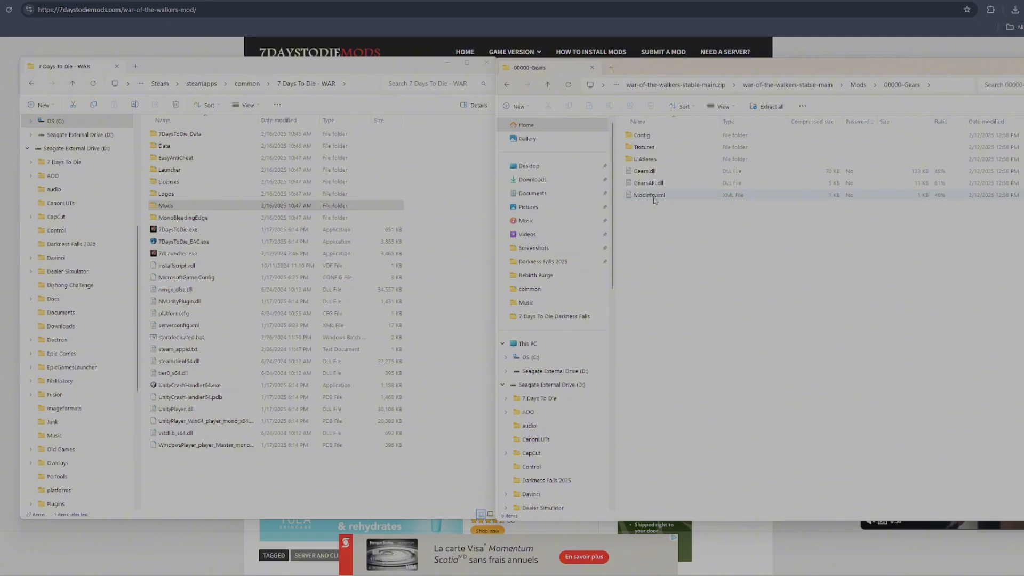
{"action": "left_click", "coordinate": [548, 85]}
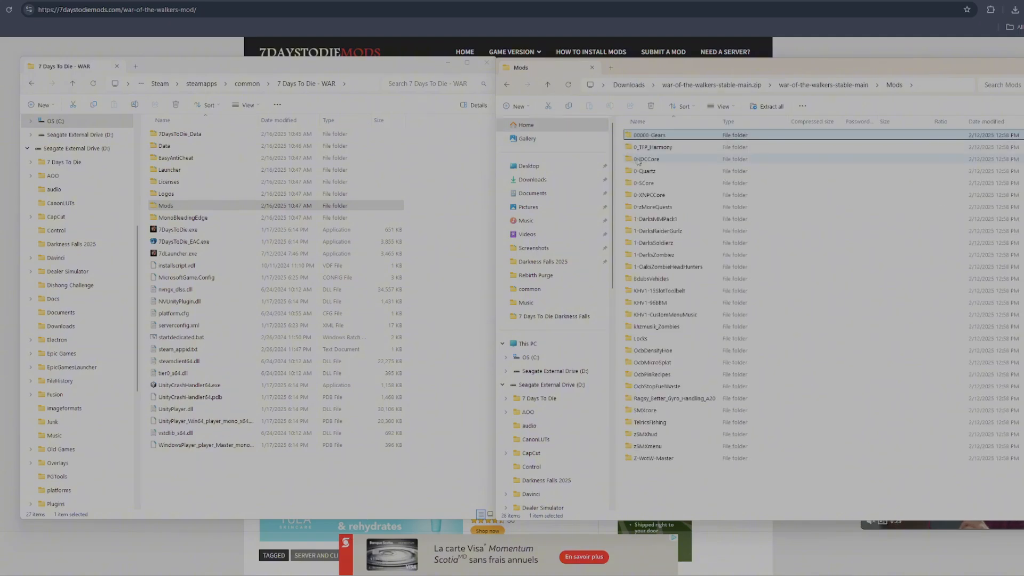
{"action": "double_click", "coordinate": [650, 146]}
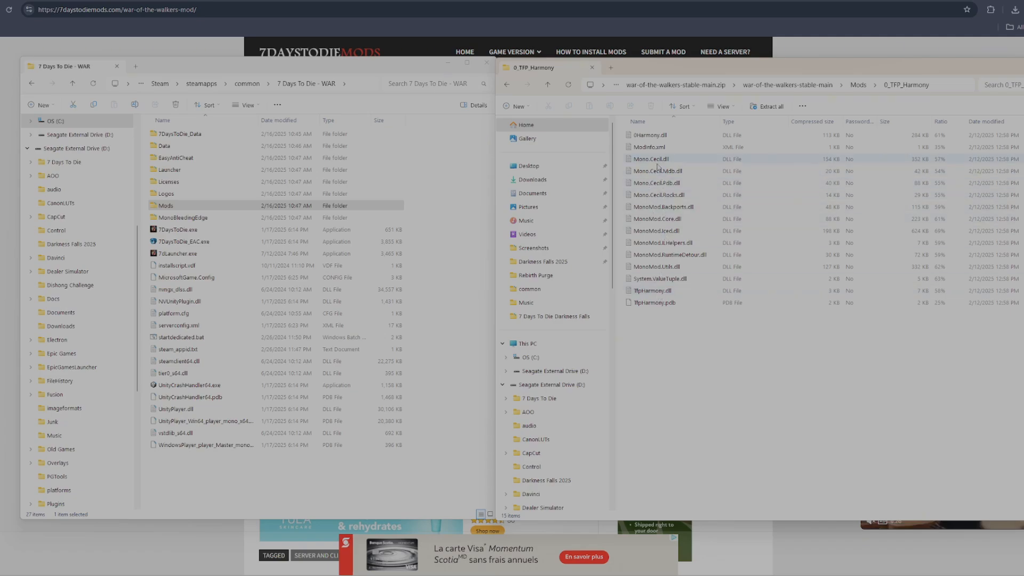
{"action": "left_click", "coordinate": [653, 302]}
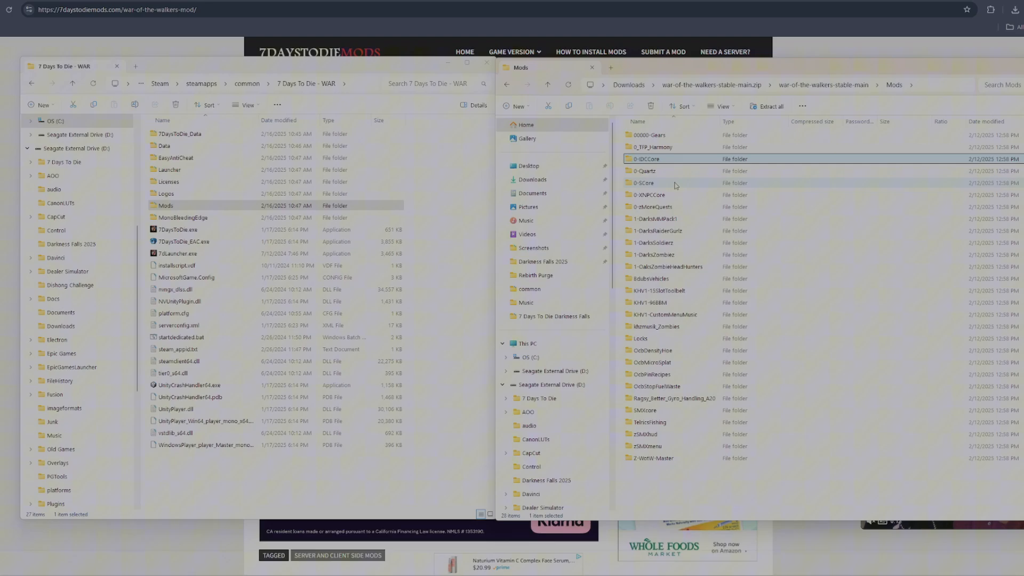
{"action": "mouse_move", "coordinate": [768, 193]}
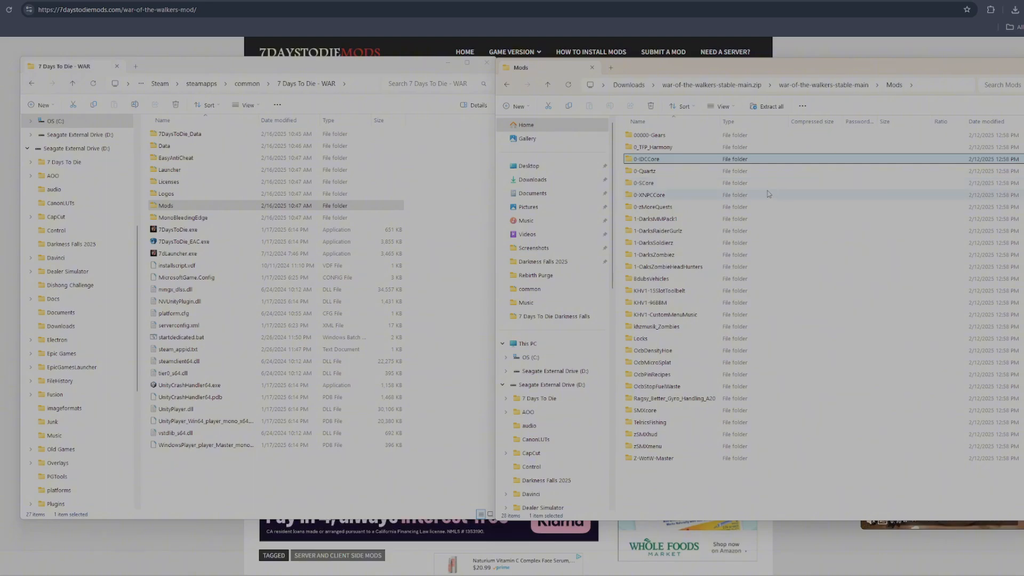
Step: Select every mod folder in the zip and paste them into the WAR game's Mods folder
{"action": "key", "text": "ctrl+a"}
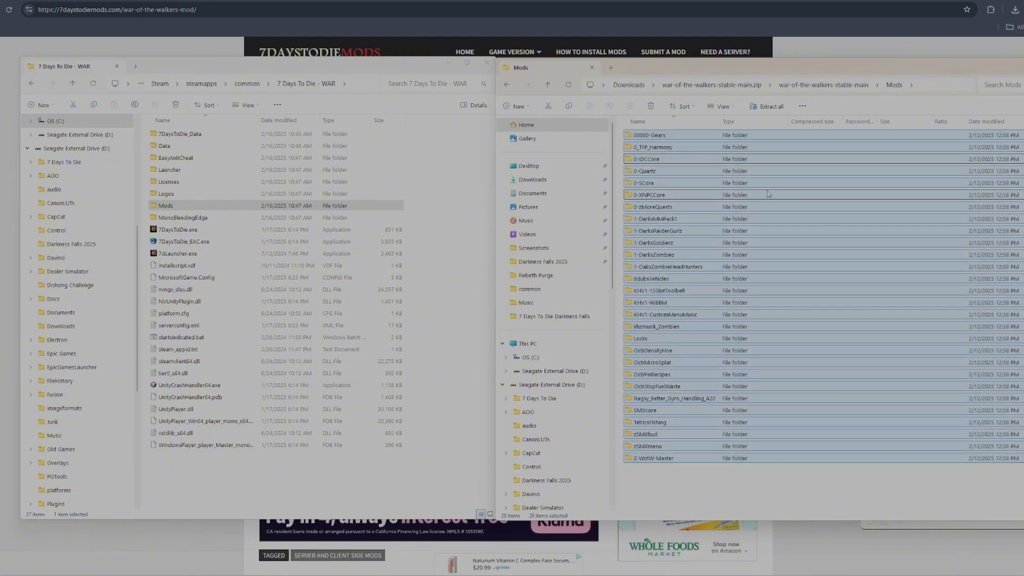
{"action": "left_click", "coordinate": [166, 205]}
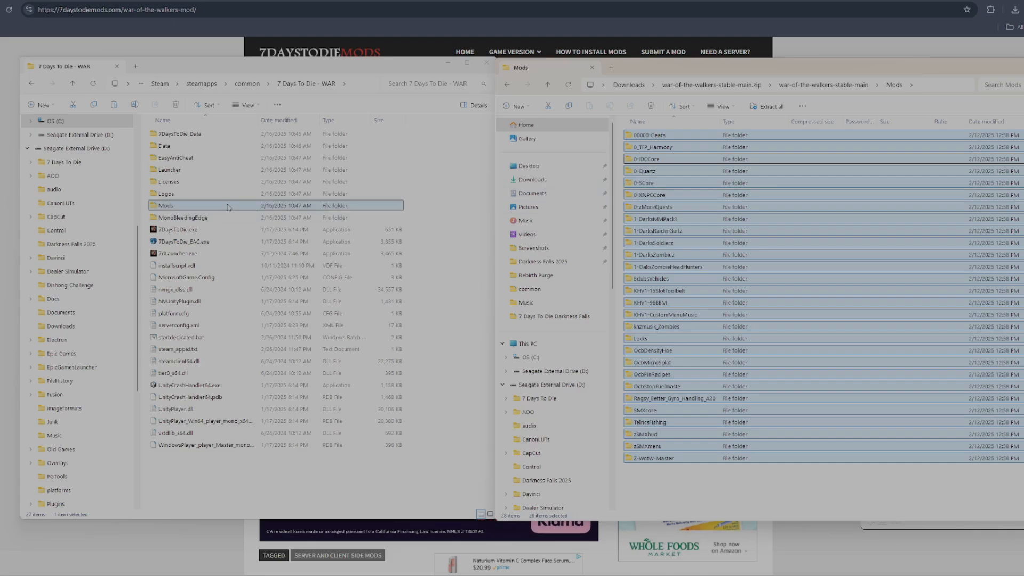
{"action": "double_click", "coordinate": [166, 205]}
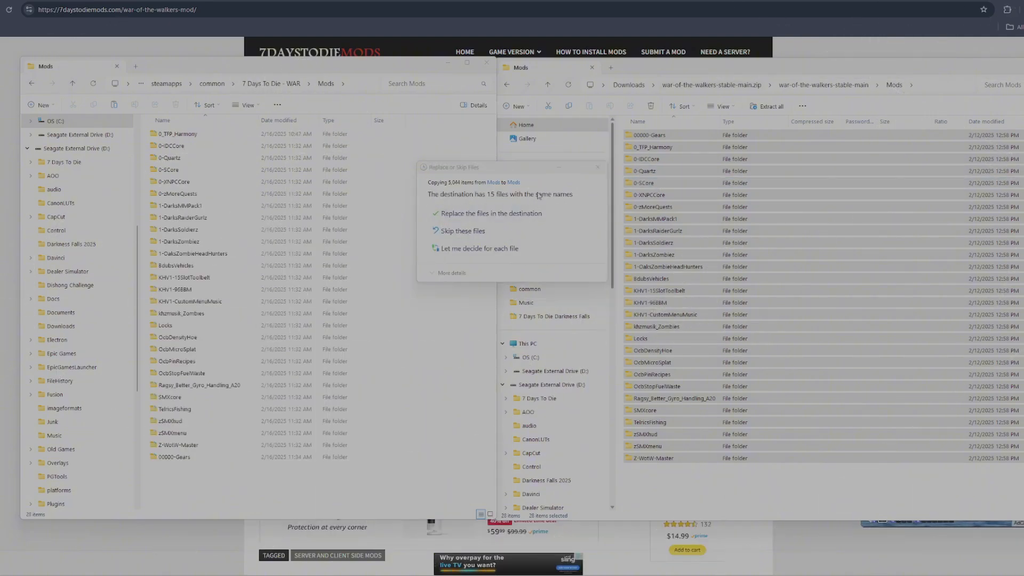
Step: Replace the duplicate files so all 28 mod folders land in WAR's Mods, then go up to Steam's common folder
{"action": "left_click", "coordinate": [491, 213]}
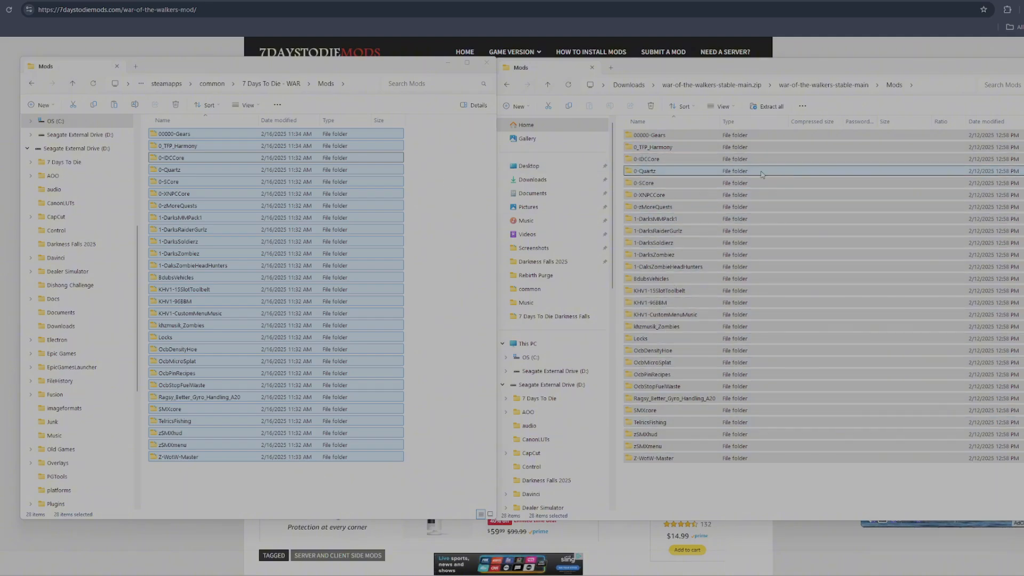
{"action": "left_click", "coordinate": [654, 146]}
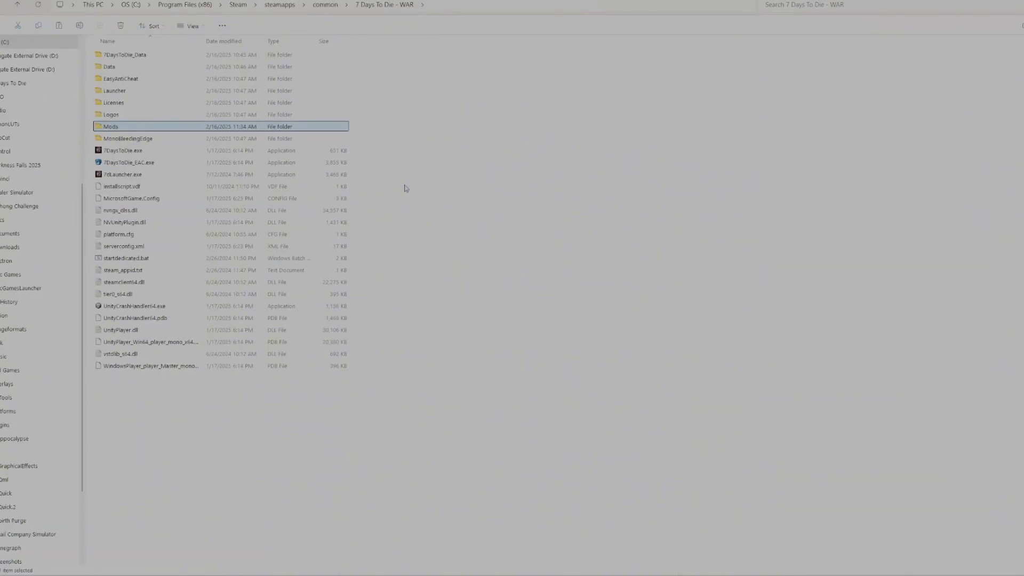
{"action": "left_click", "coordinate": [324, 4]}
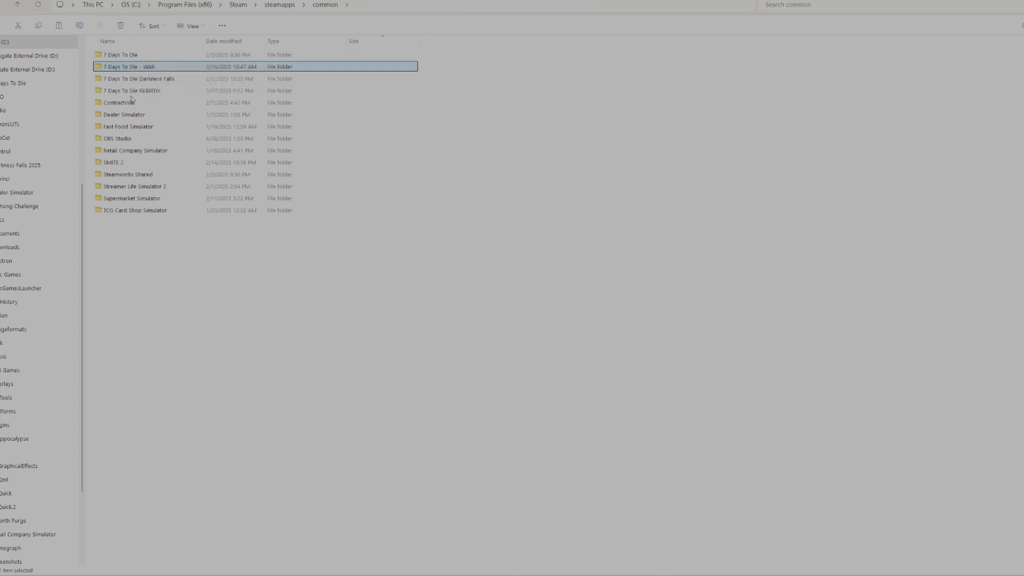
{"action": "mouse_move", "coordinate": [134, 70]}
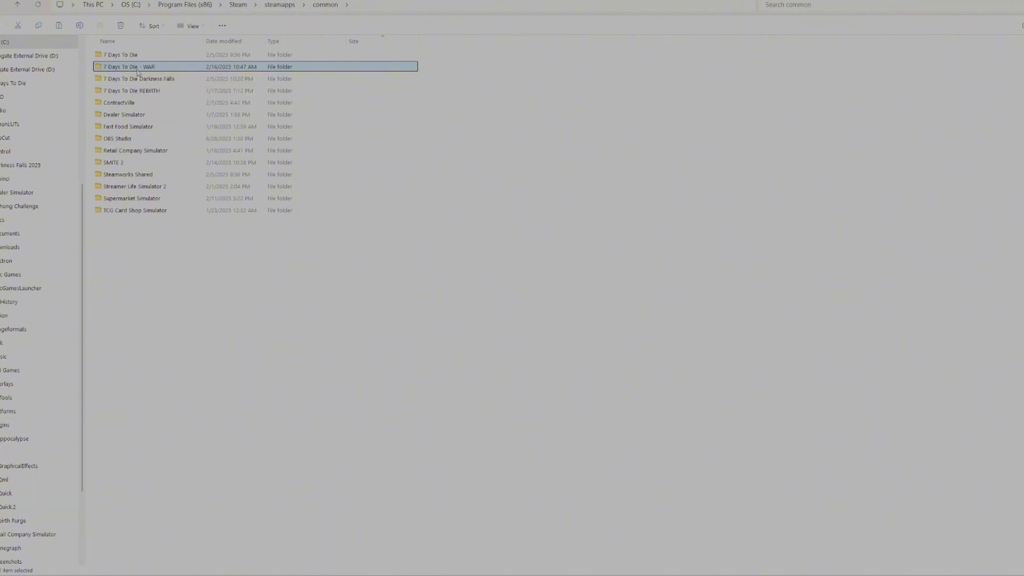
Step: Open 7 Days To Die - WAR > Mods to verify the War of the Walkers folders, then return to WAR
{"action": "double_click", "coordinate": [123, 66]}
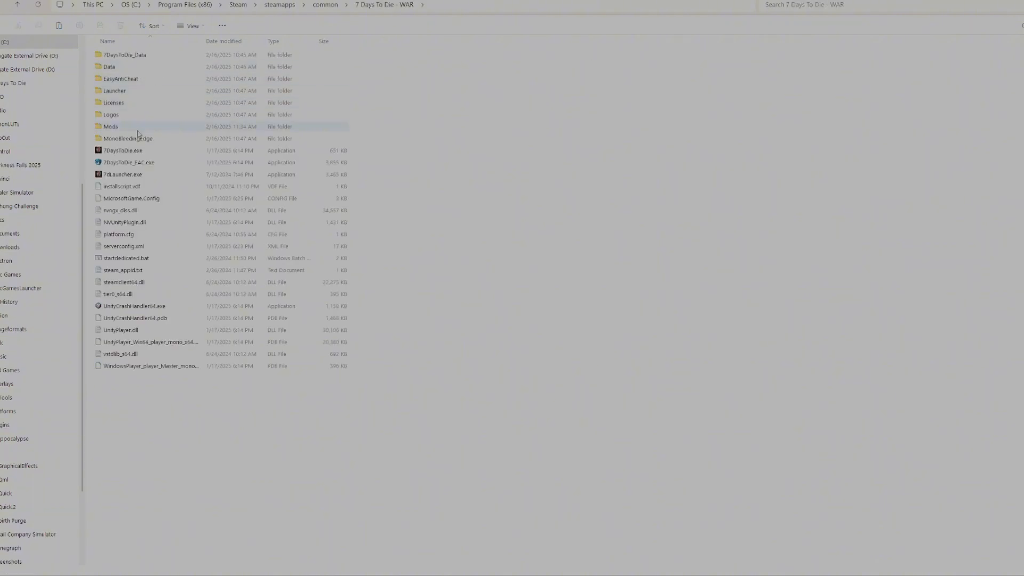
{"action": "double_click", "coordinate": [108, 126]}
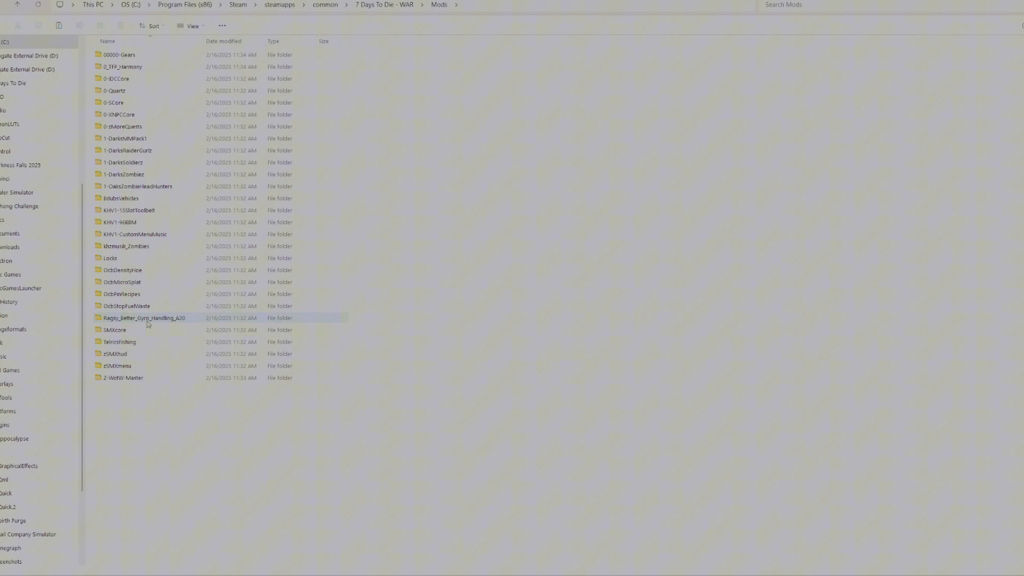
{"action": "mouse_move", "coordinate": [148, 324]}
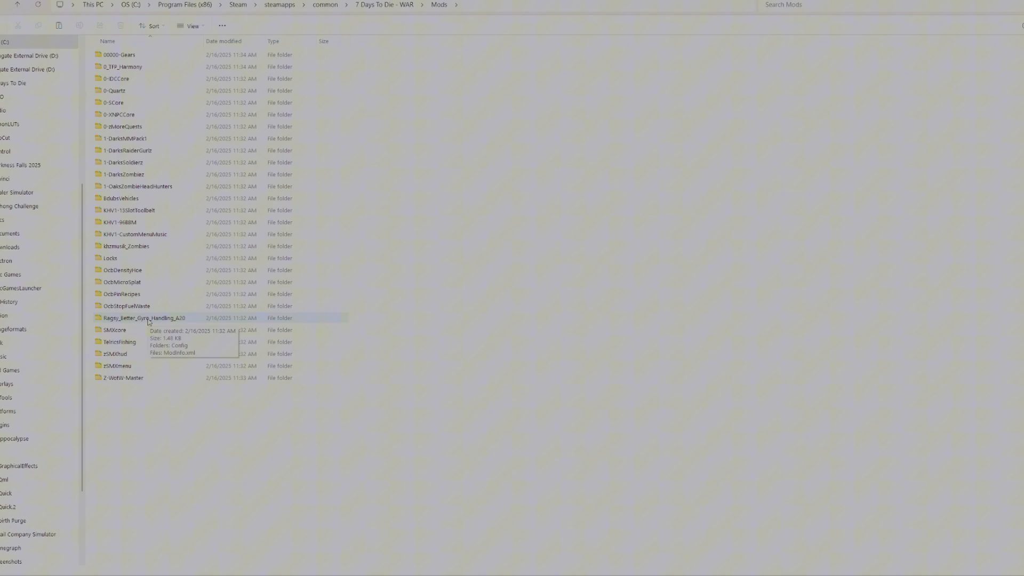
{"action": "mouse_move", "coordinate": [21, 21]}
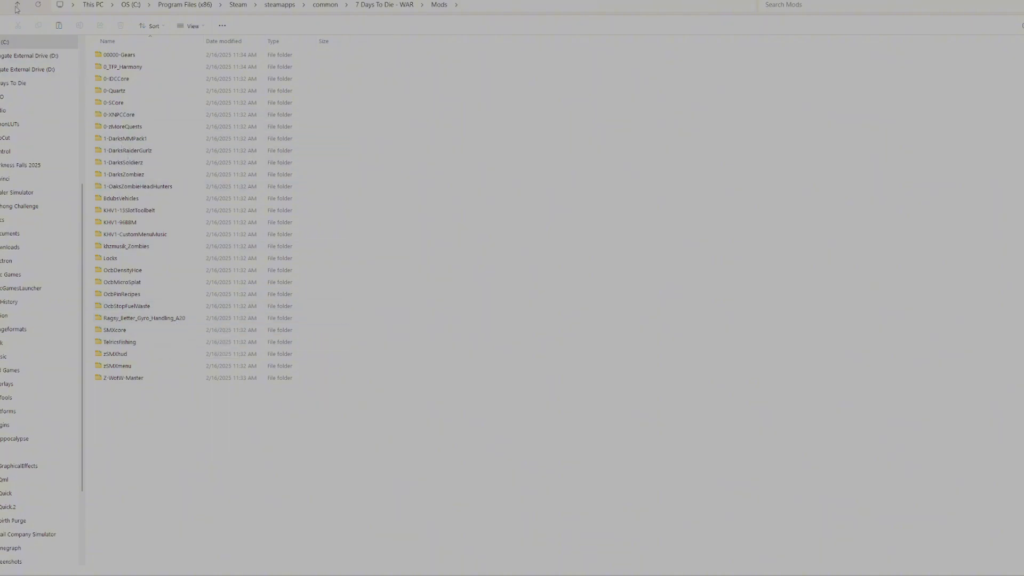
{"action": "left_click", "coordinate": [19, 5]}
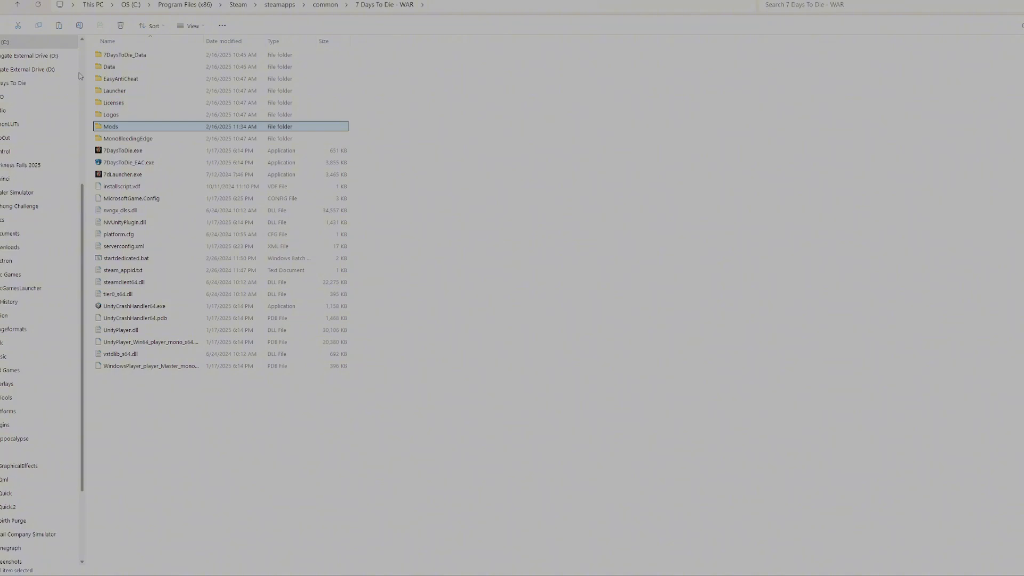
{"action": "mouse_move", "coordinate": [125, 150]}
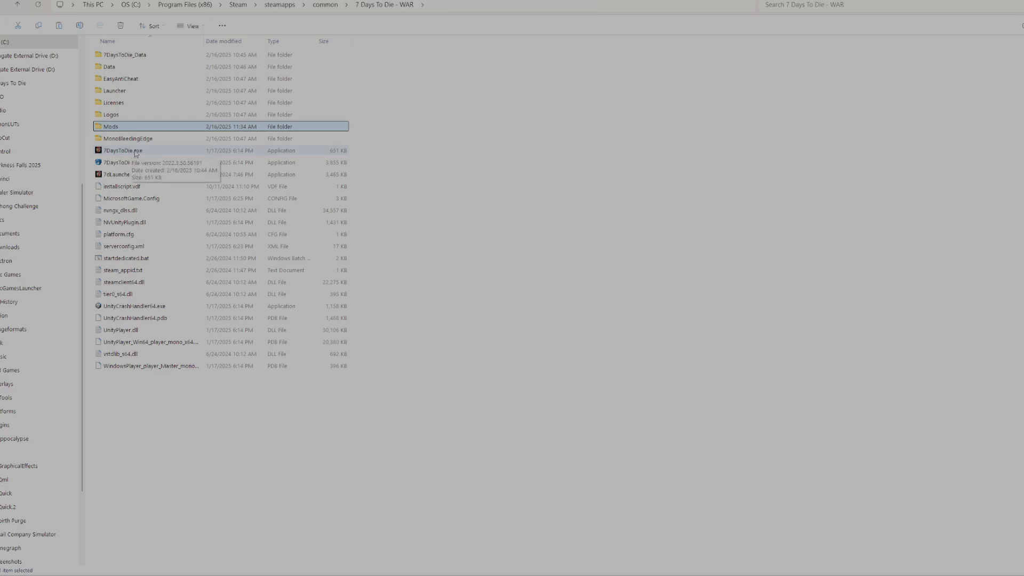
{"action": "mouse_move", "coordinate": [107, 176]}
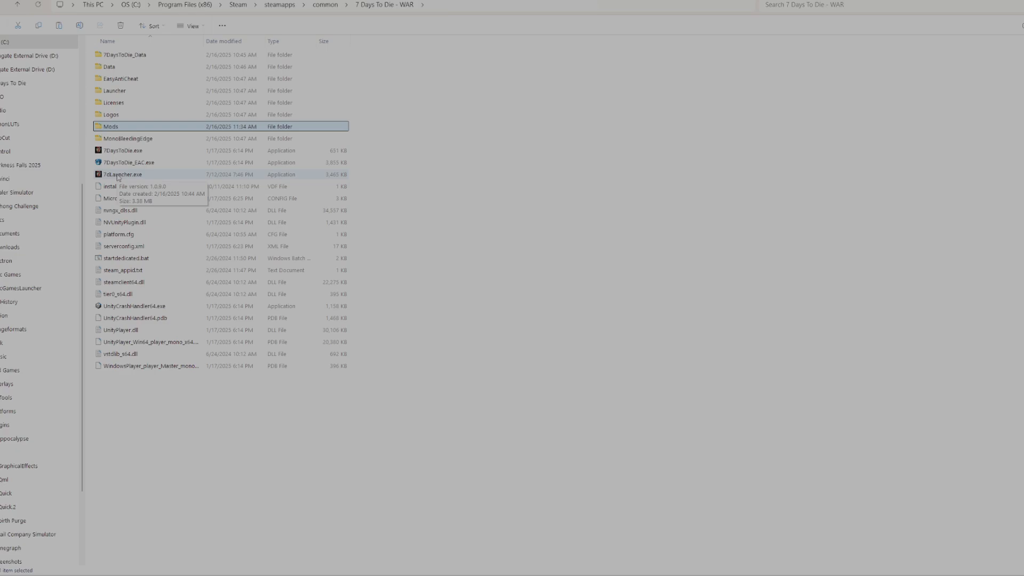
Step: Launch 7dLauncher.exe from the WAR folder and run the game with current launch options
{"action": "left_click", "coordinate": [117, 174]}
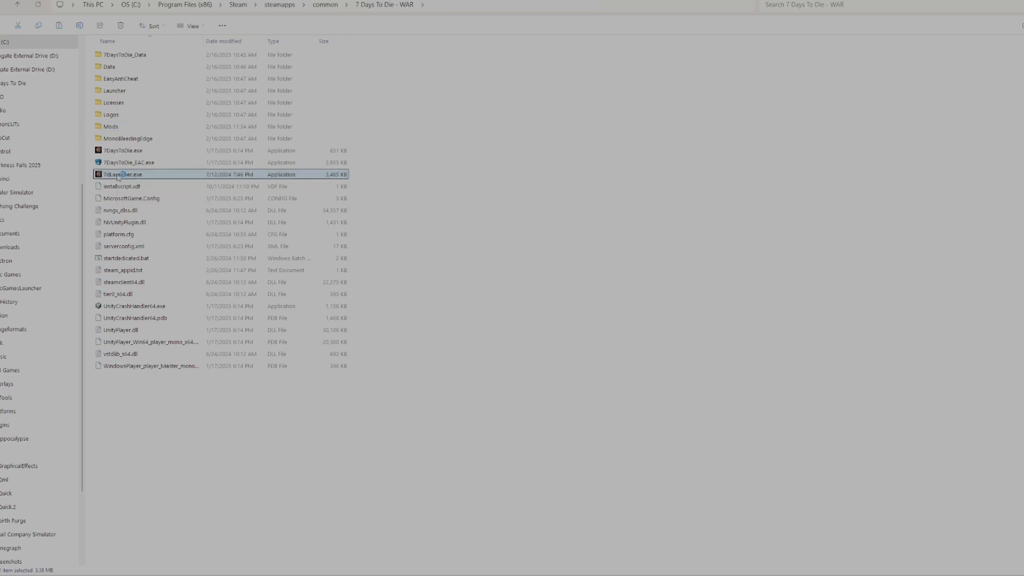
{"action": "double_click", "coordinate": [121, 173]}
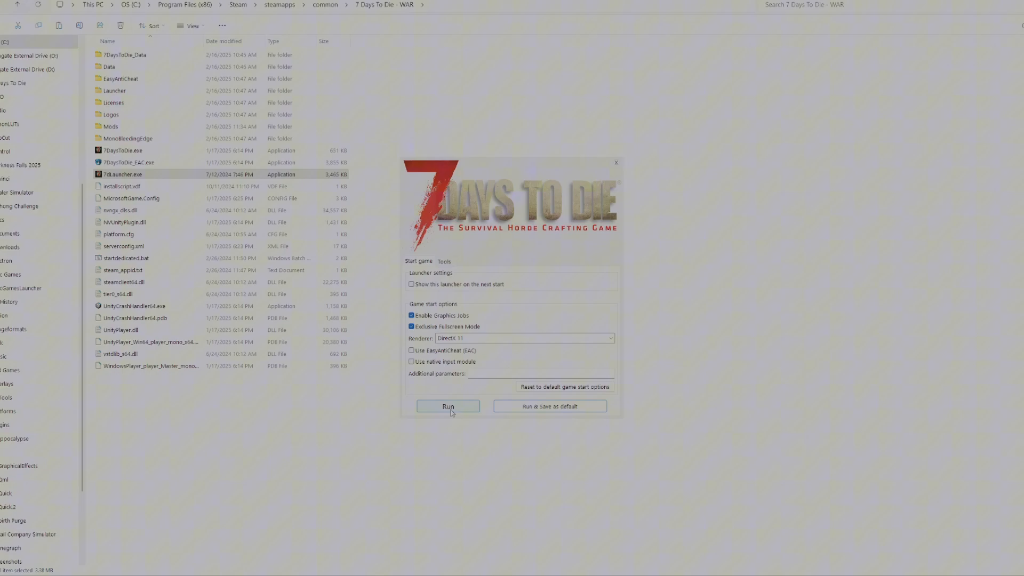
{"action": "left_click", "coordinate": [448, 406]}
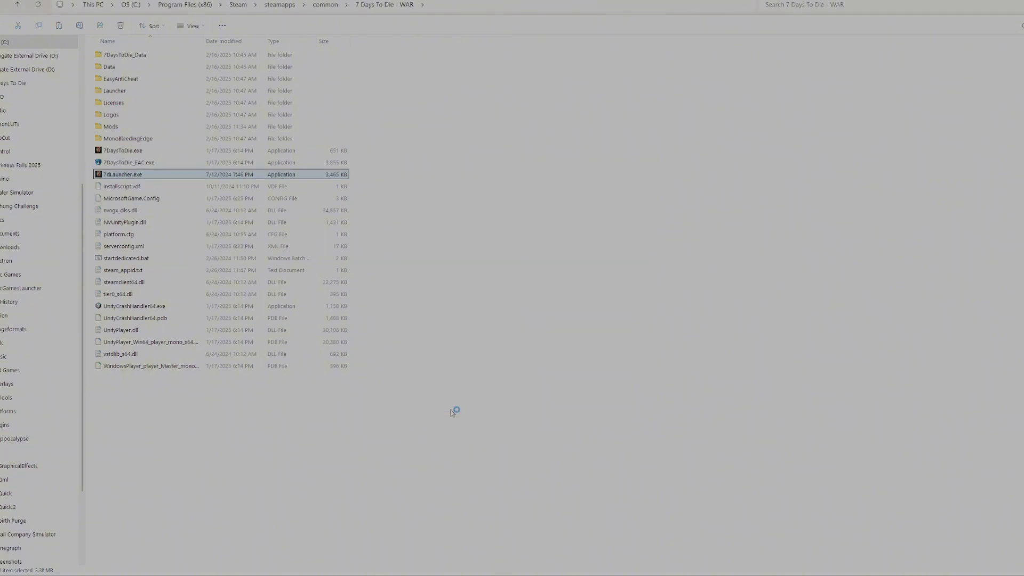
{"action": "double_click", "coordinate": [112, 174]}
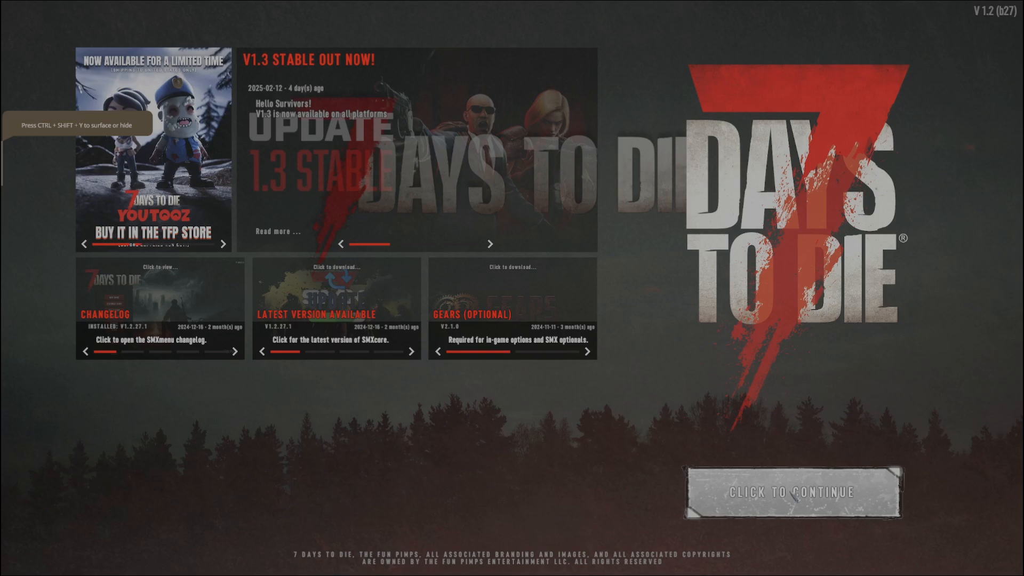
{"action": "mouse_move", "coordinate": [760, 459]}
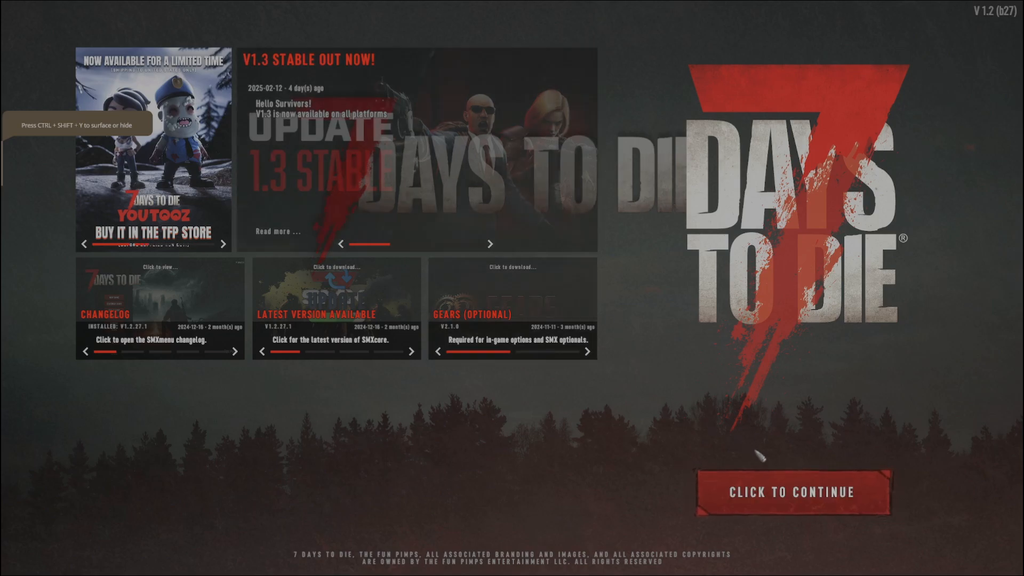
{"action": "mouse_move", "coordinate": [773, 494]}
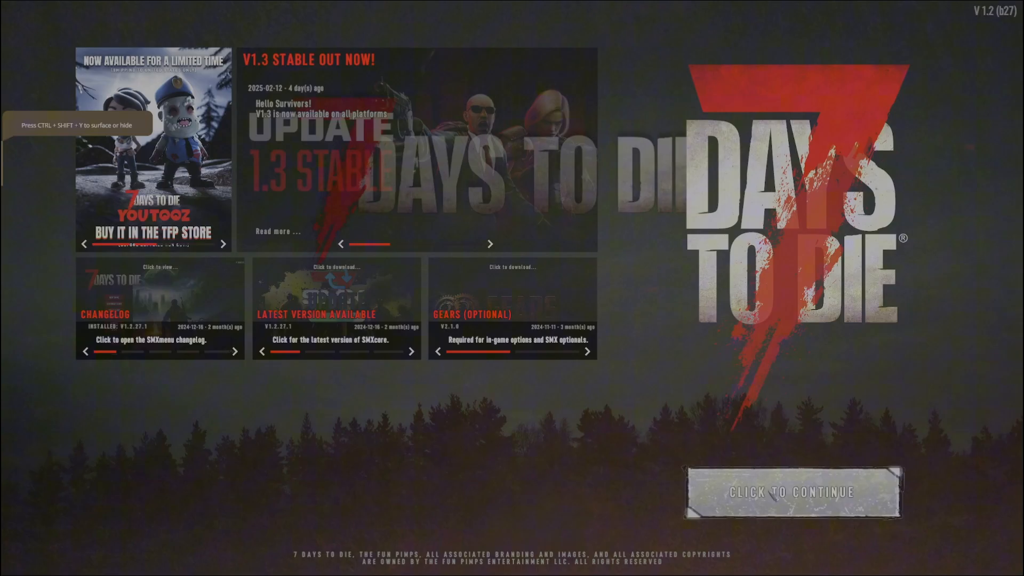
Step: Continue past the splash screen to the War of the Walkers menu (WotW 1.3.1.8, SMXcore 1.2.27.1)
{"action": "left_click", "coordinate": [792, 493]}
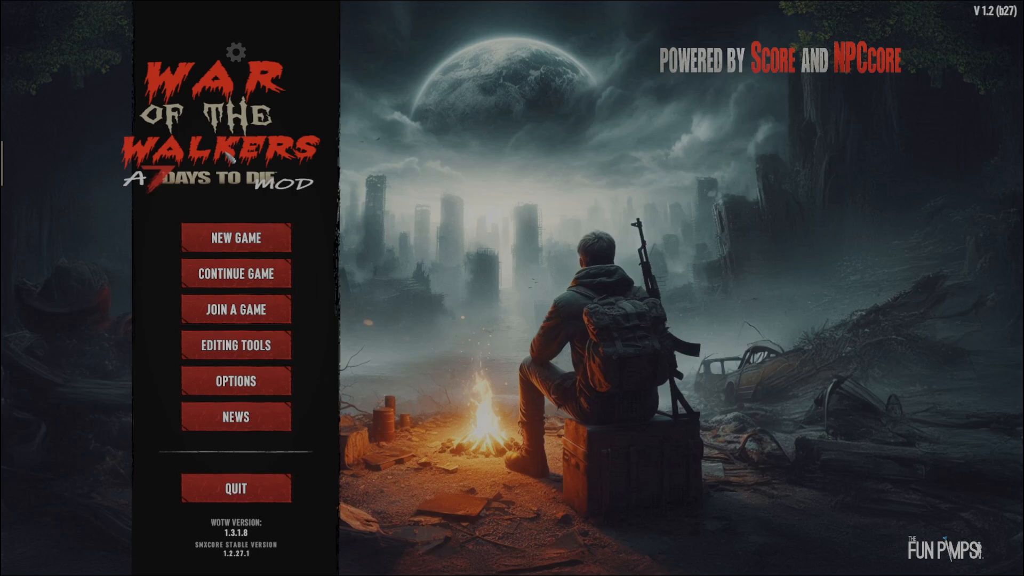
{"action": "mouse_move", "coordinate": [236, 238]}
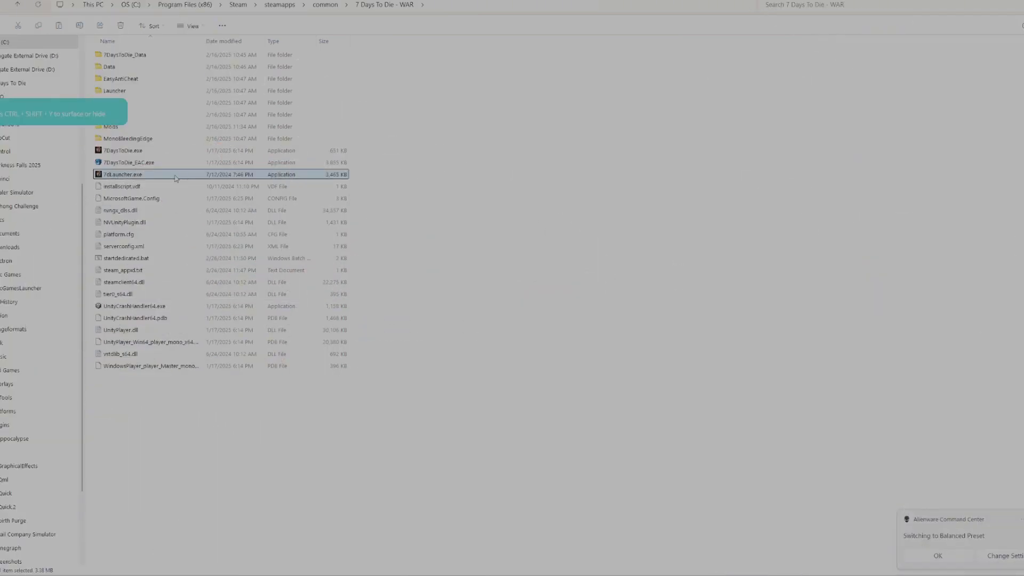
Step: Send 7dLauncher.exe to the Desktop as a shortcut via Show more options
{"action": "right_click", "coordinate": [123, 174]}
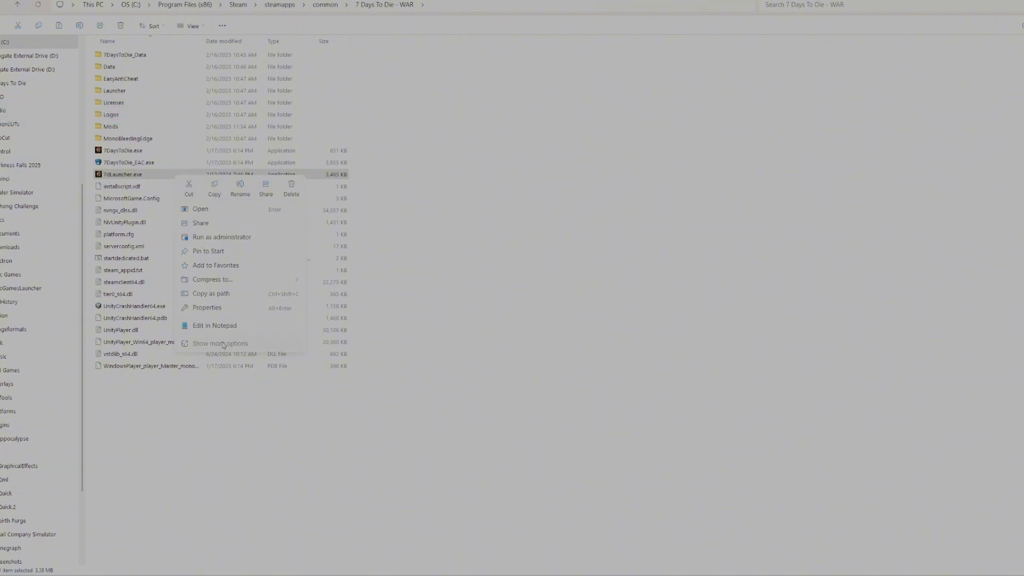
{"action": "left_click", "coordinate": [220, 343]}
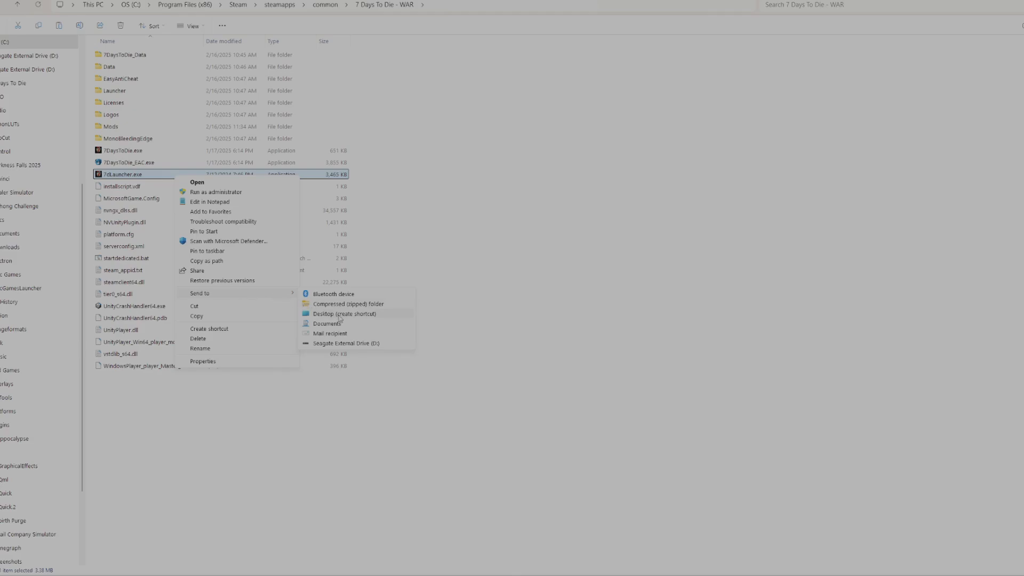
{"action": "left_click", "coordinate": [209, 379]}
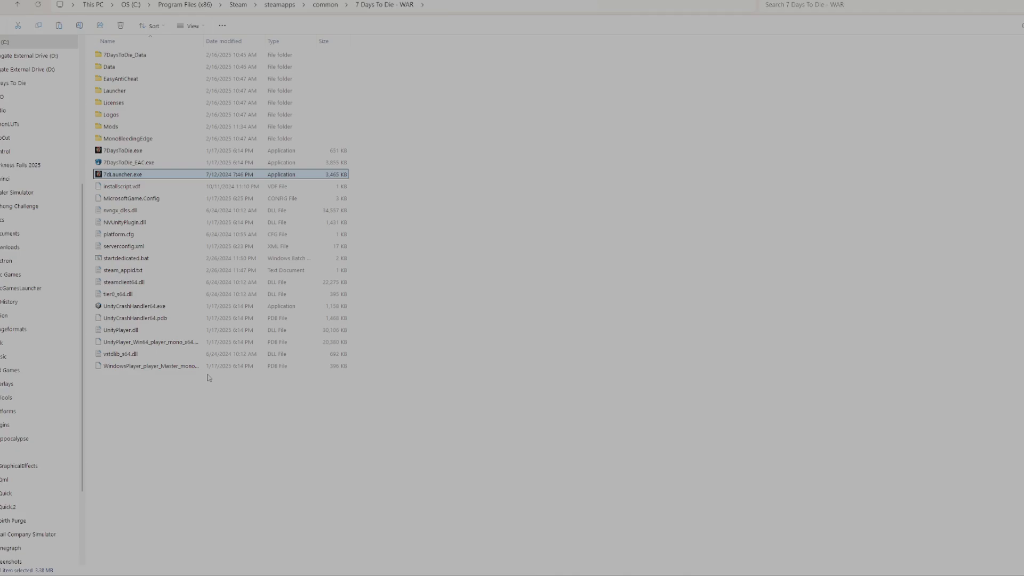
{"action": "mouse_move", "coordinate": [194, 350]}
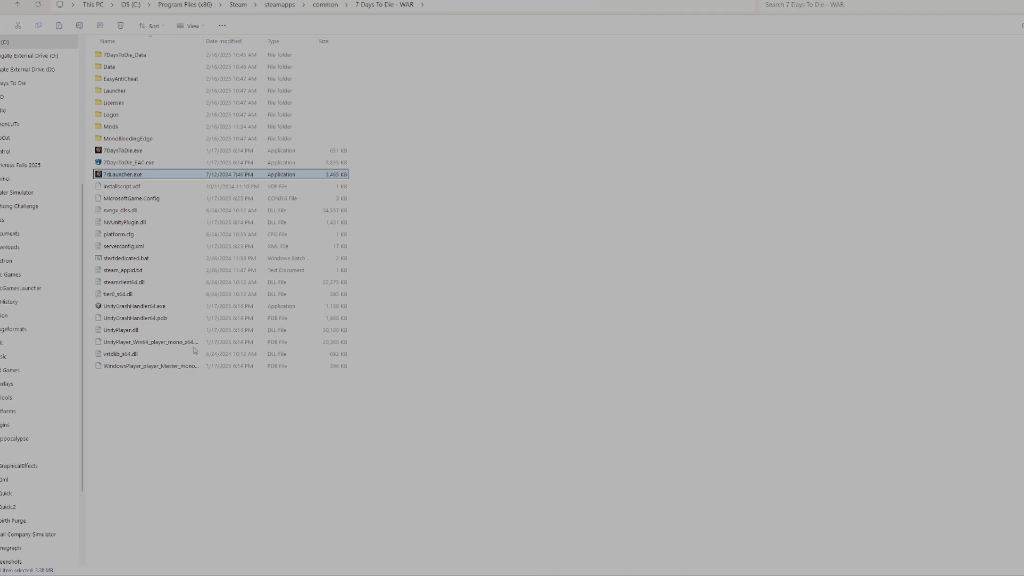
{"action": "mouse_move", "coordinate": [158, 176]}
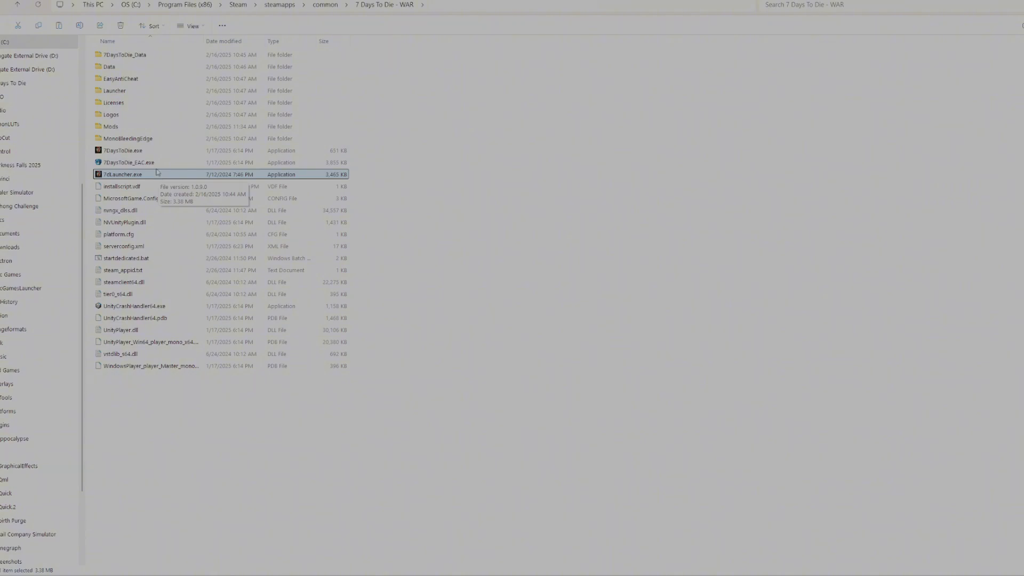
{"action": "mouse_move", "coordinate": [138, 115]}
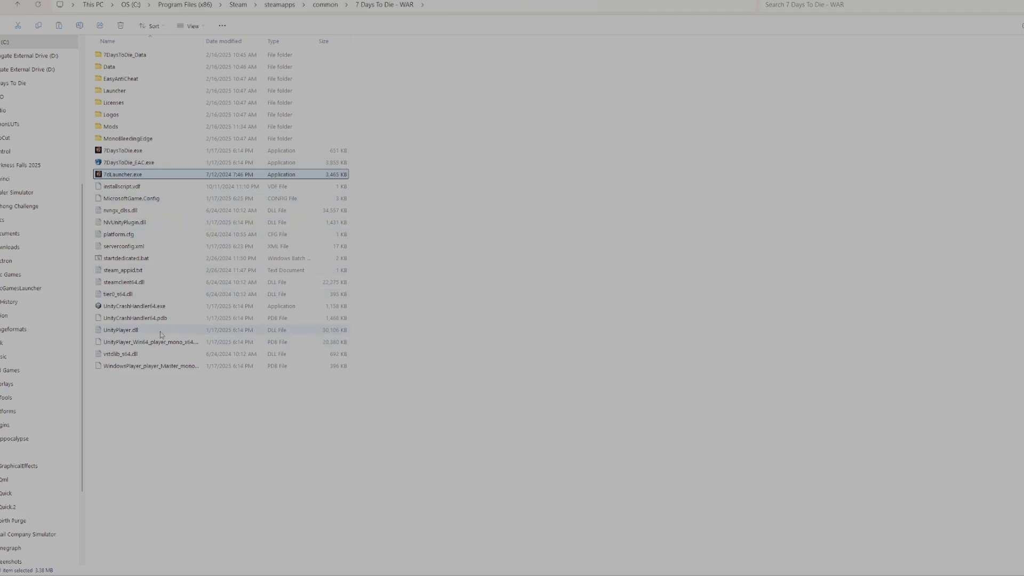
{"action": "mouse_move", "coordinate": [156, 300]}
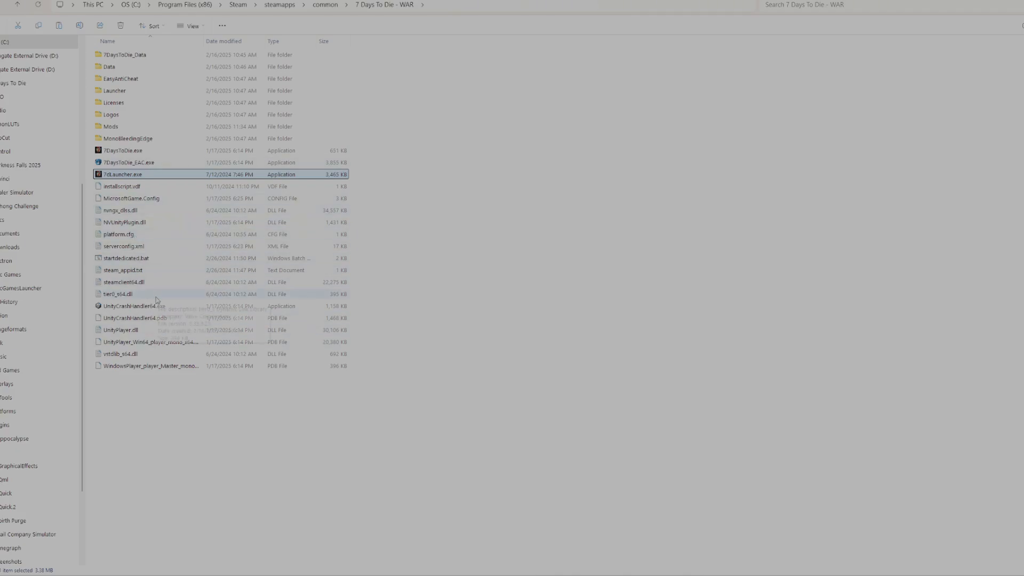
{"action": "mouse_move", "coordinate": [735, 99]}
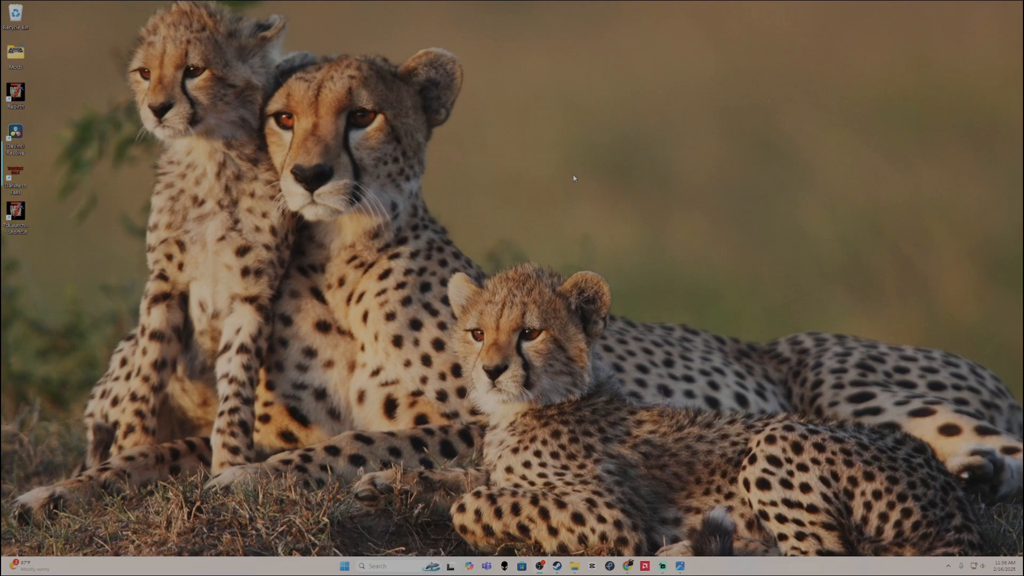
{"action": "mouse_move", "coordinate": [490, 203]}
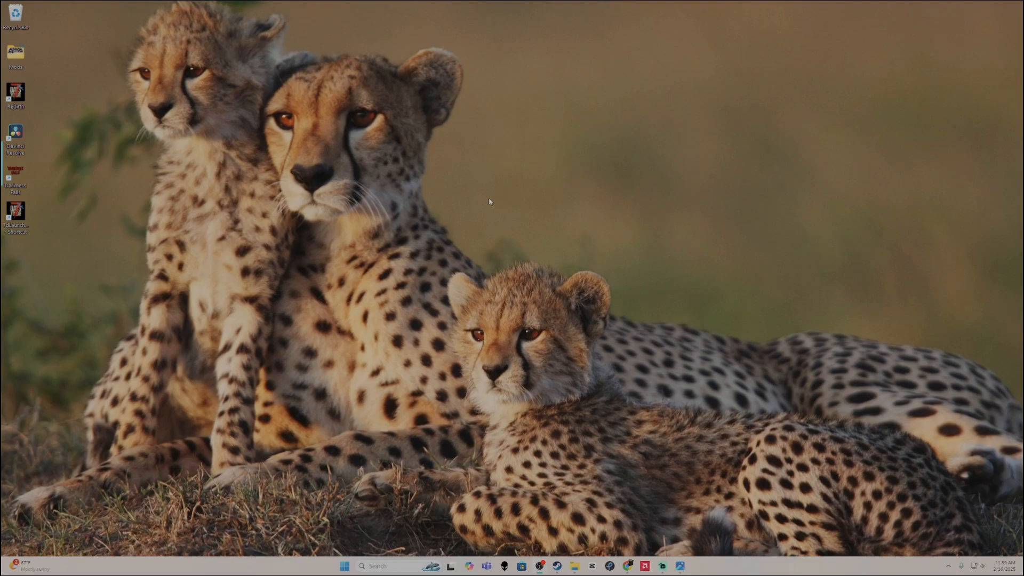
Step: Rename the new launcher shortcut and launch through it to the War of the Walkers menu
{"action": "left_click", "coordinate": [15, 93]}
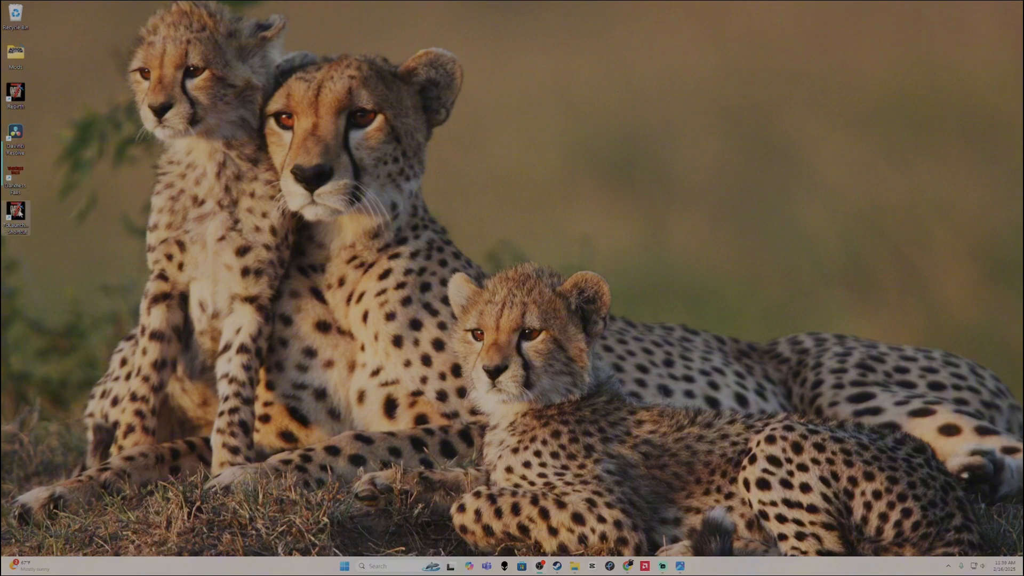
{"action": "right_click", "coordinate": [16, 209]}
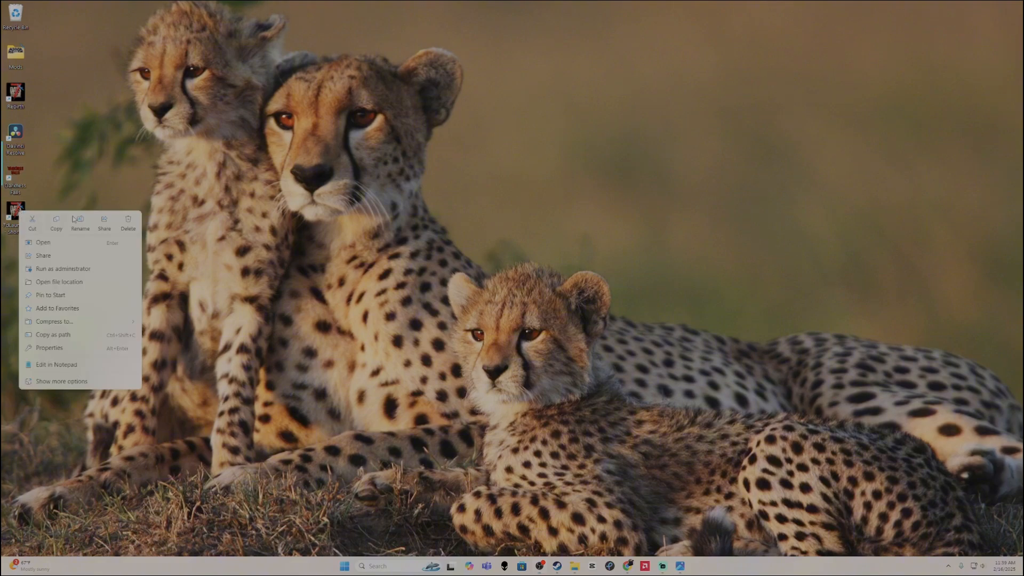
{"action": "left_click", "coordinate": [80, 221]}
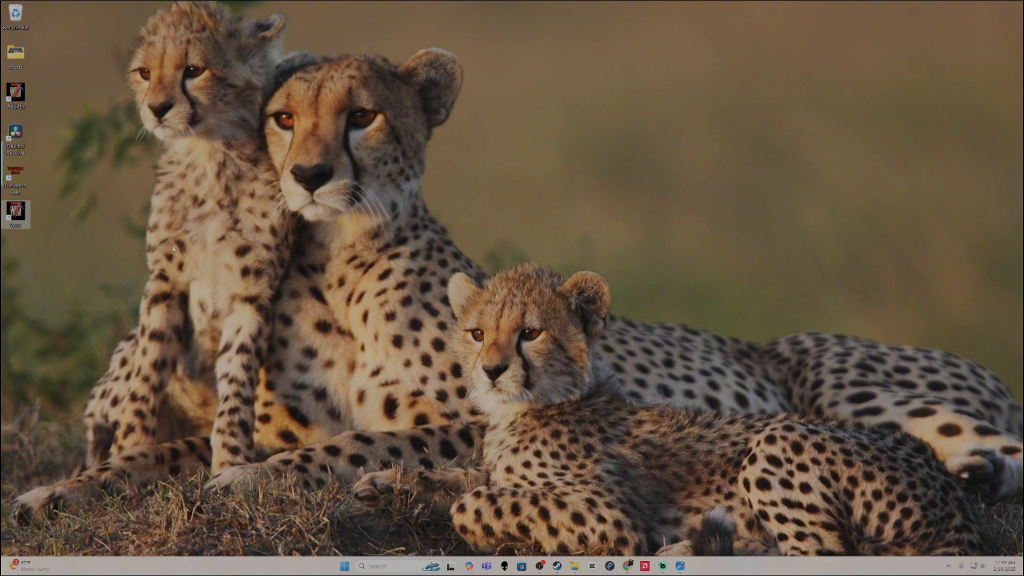
{"action": "mouse_move", "coordinate": [22, 211]}
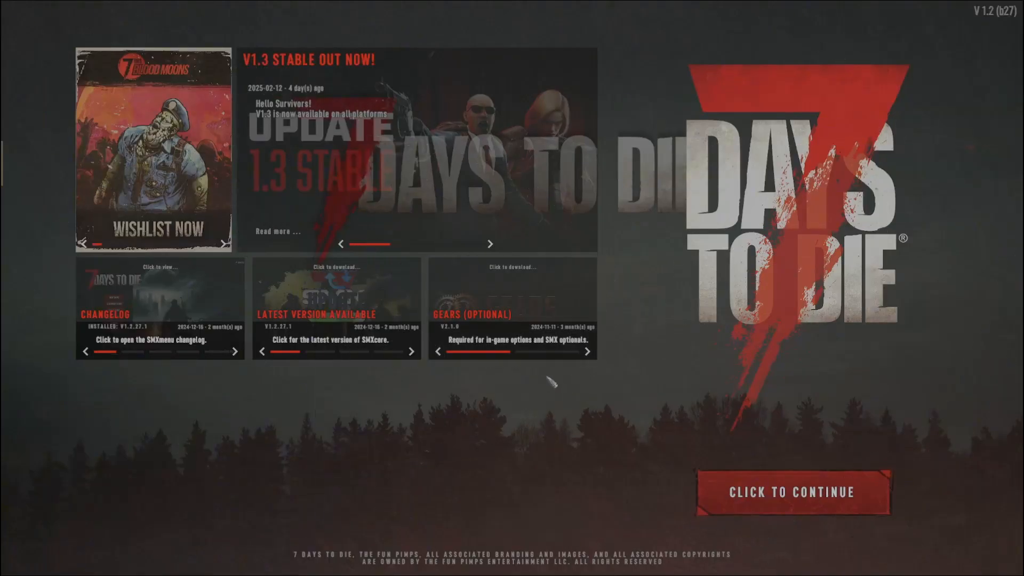
{"action": "left_click", "coordinate": [793, 493]}
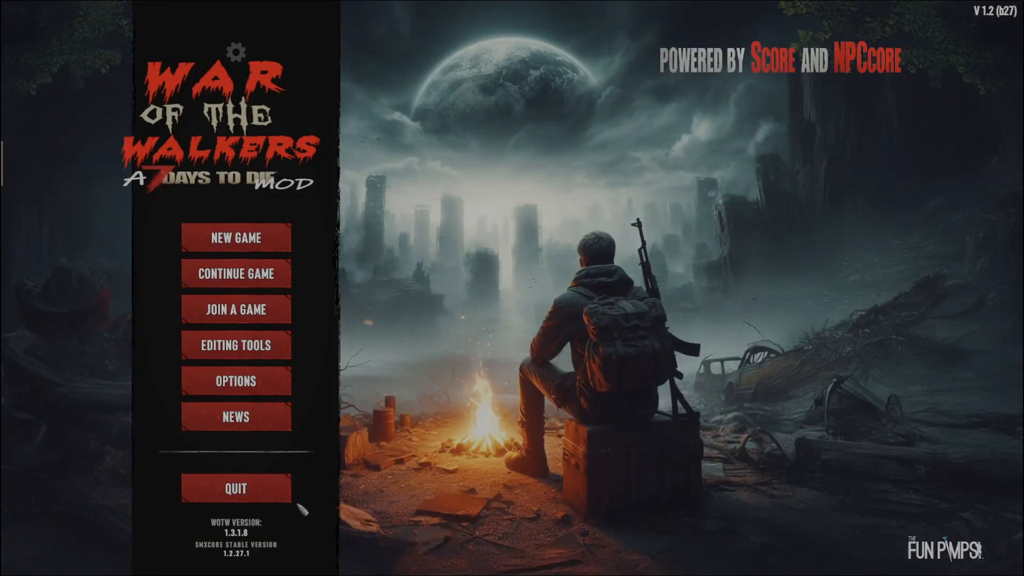